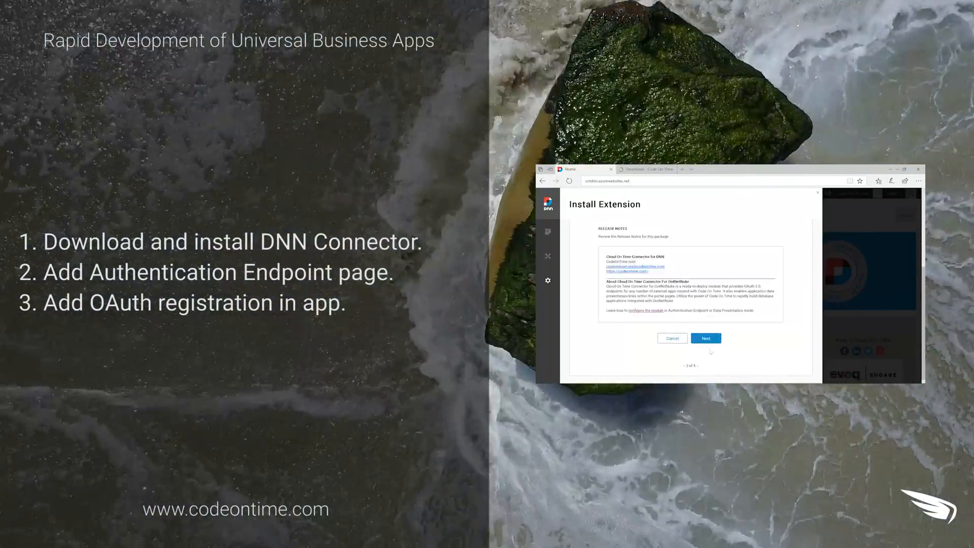
Step: Go to the Code On Time website's download page in a new browser tab
left_click(706, 337)
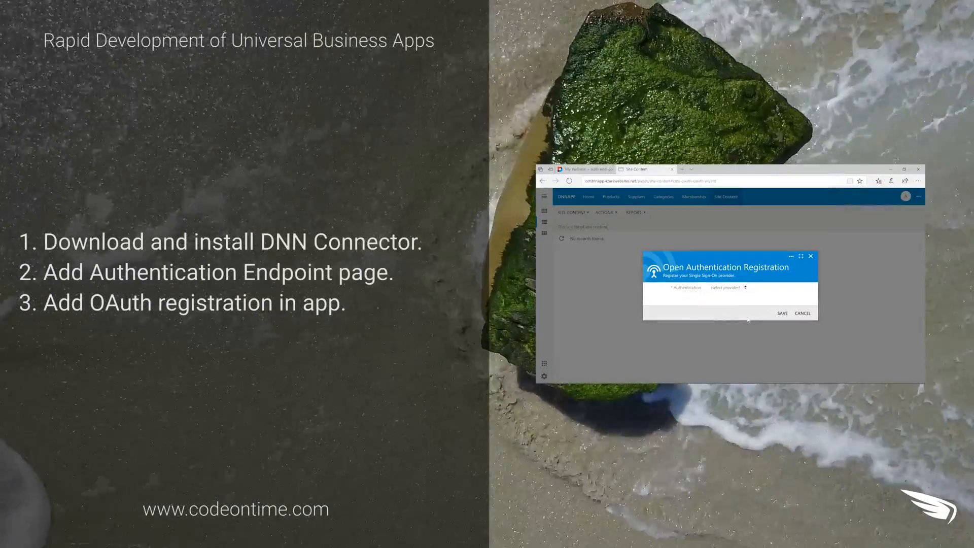
left_click(725, 287)
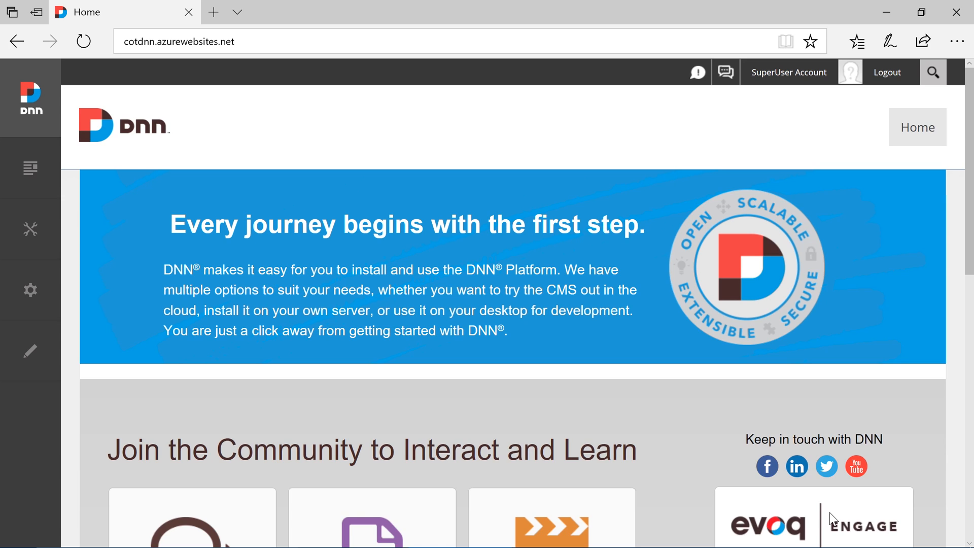
mouse_move(246, 36)
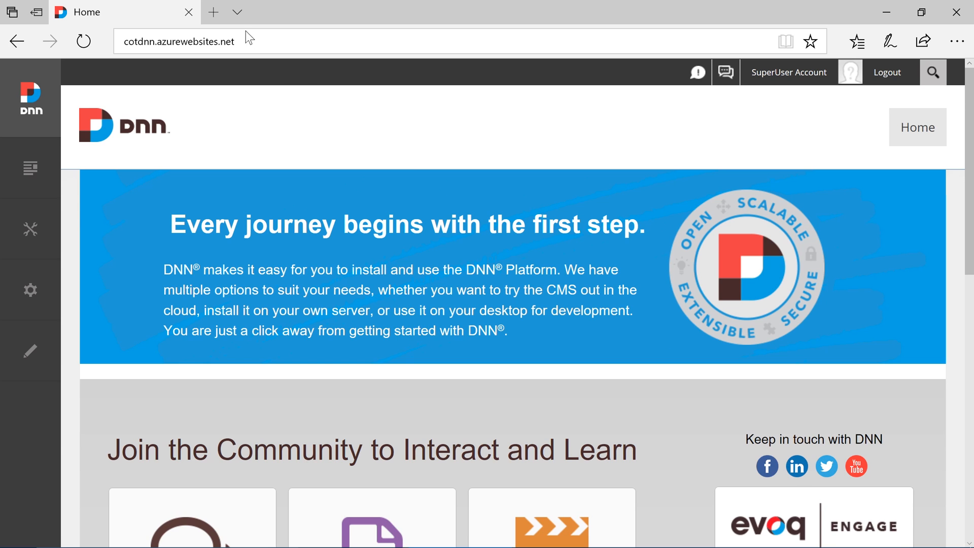
left_click(214, 12)
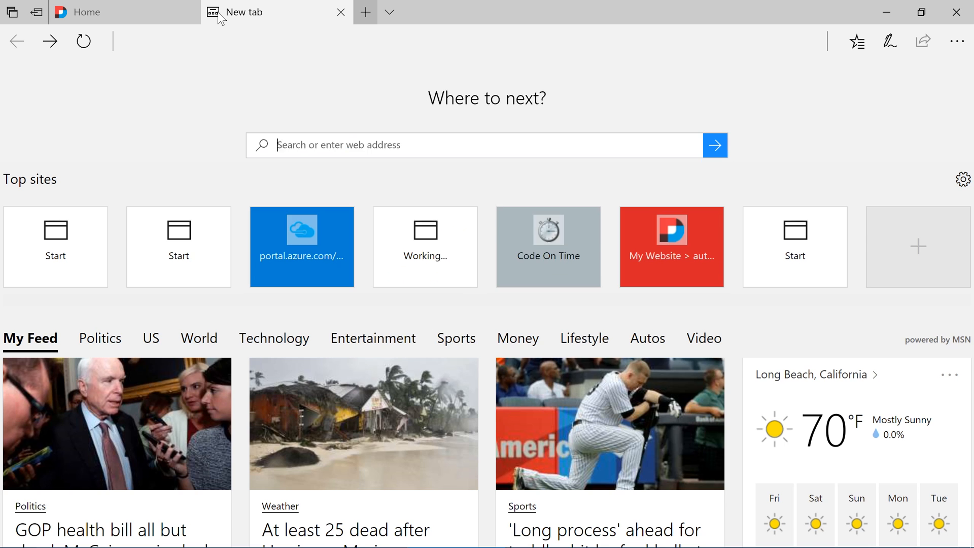
left_click(548, 246)
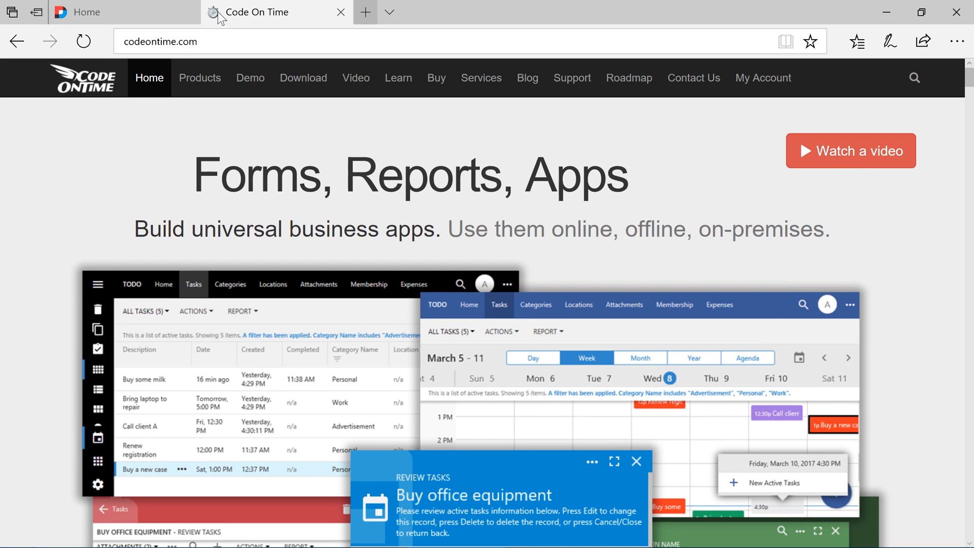
left_click(302, 78)
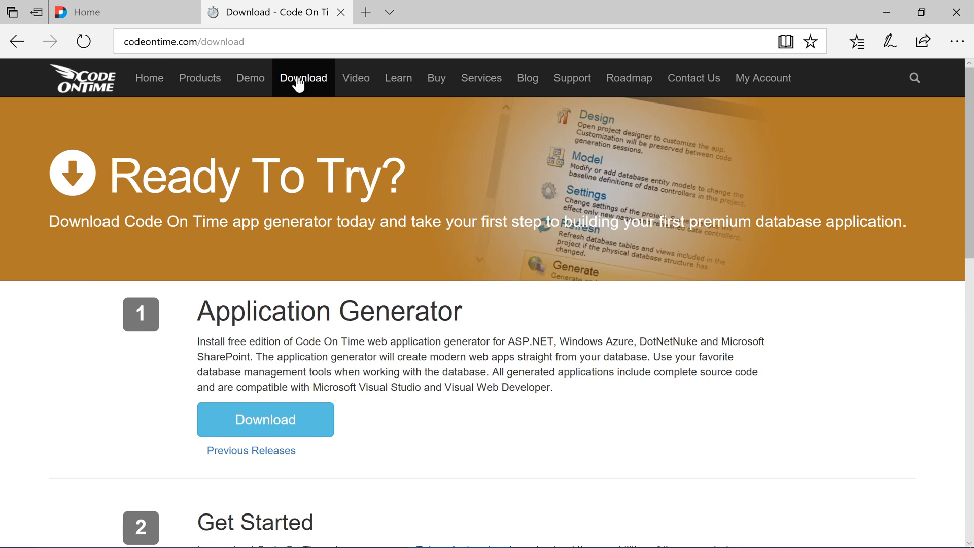
mouse_move(372, 138)
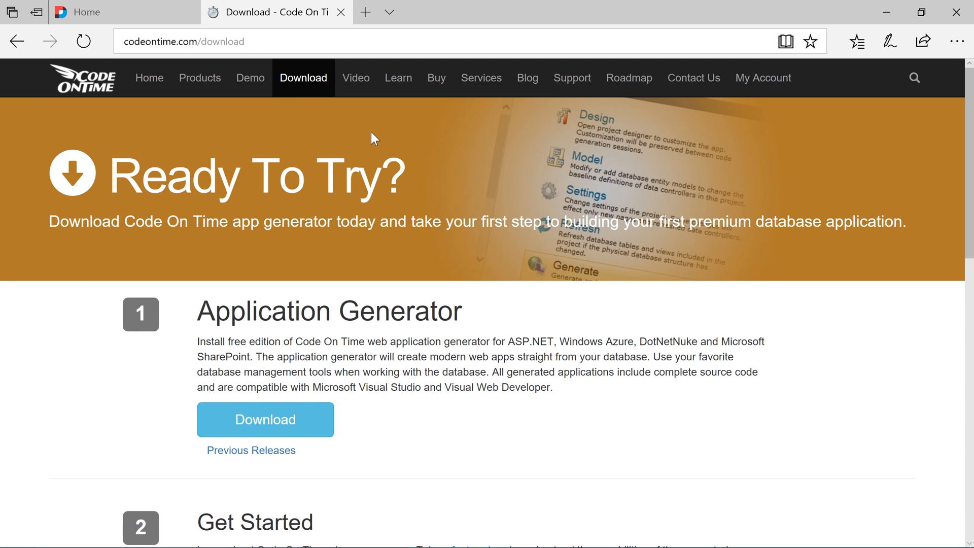
Step: Download the Cloud On Time Connector for DotNetNuke install package
scroll("down", 3)
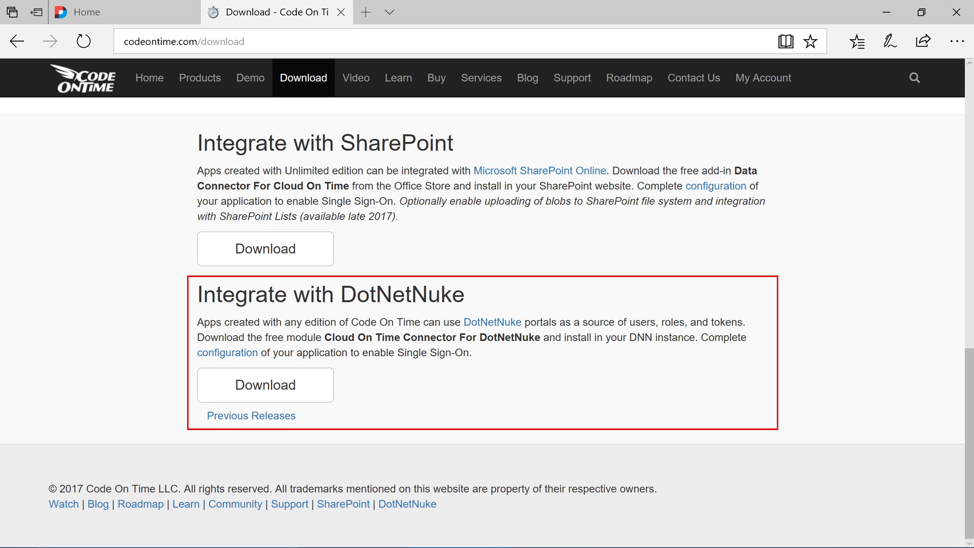
left_click(265, 385)
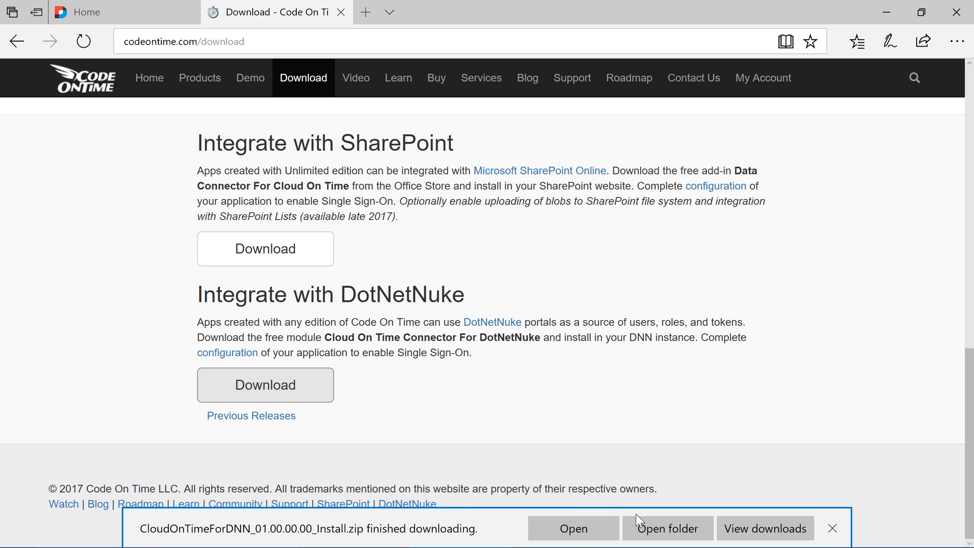
mouse_move(619, 462)
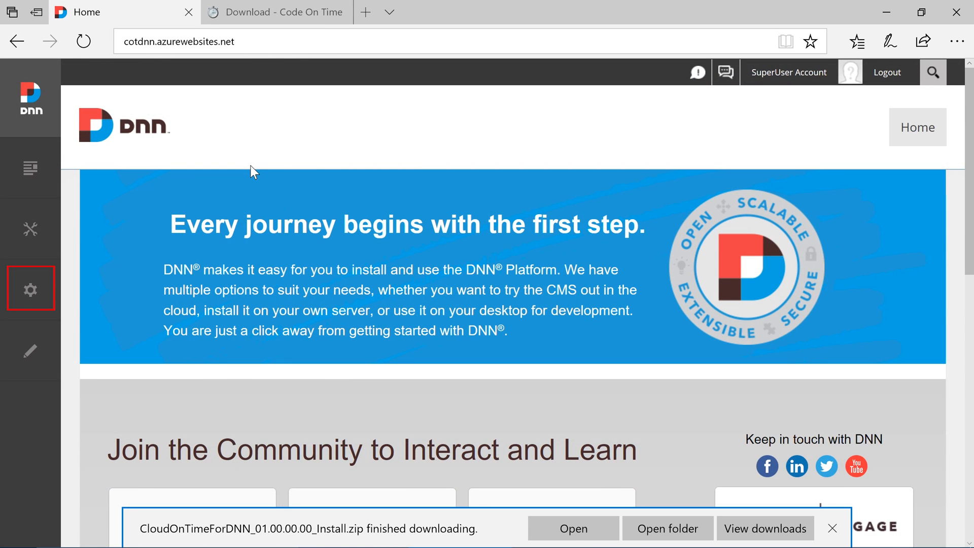
mouse_move(30, 289)
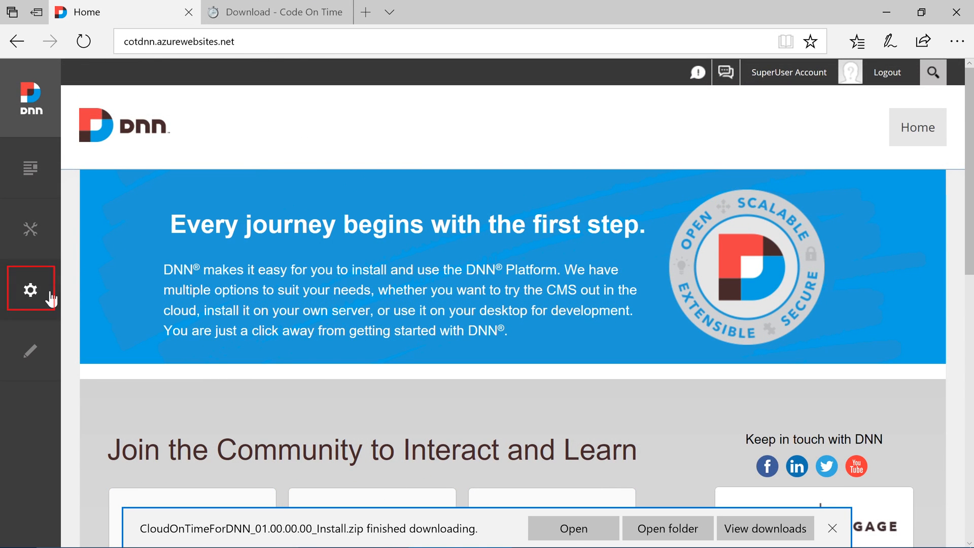
Step: Start an extension install from Settings > Extensions and upload the connector zip
left_click(30, 289)
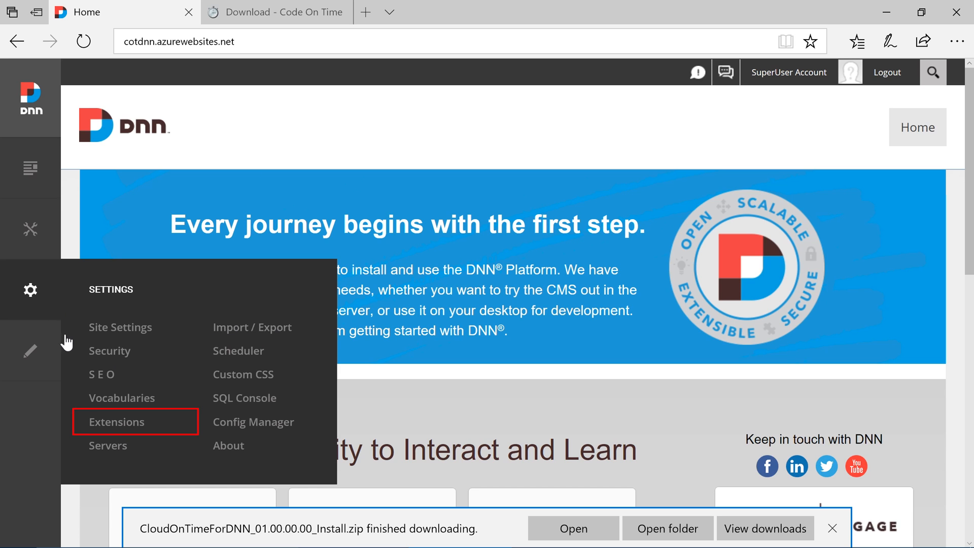
left_click(115, 422)
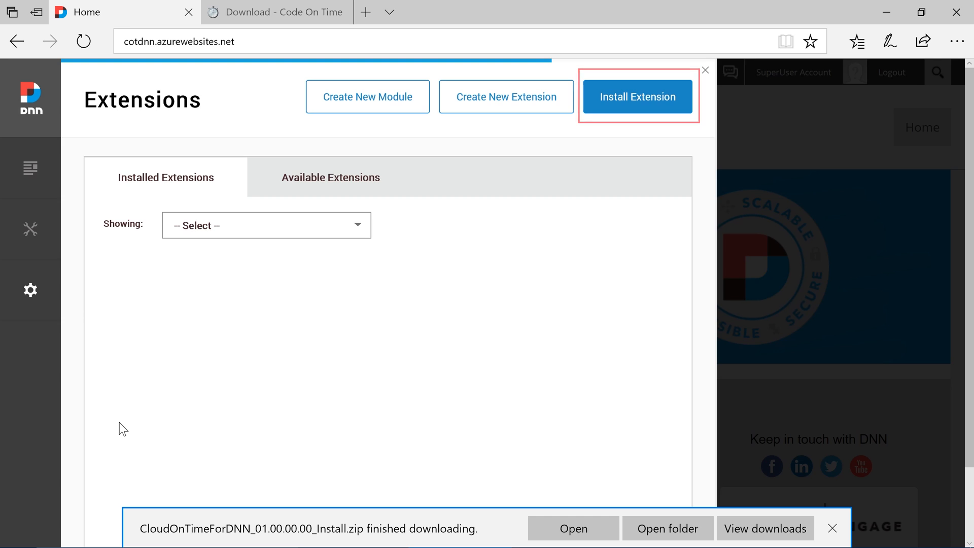
left_click(265, 226)
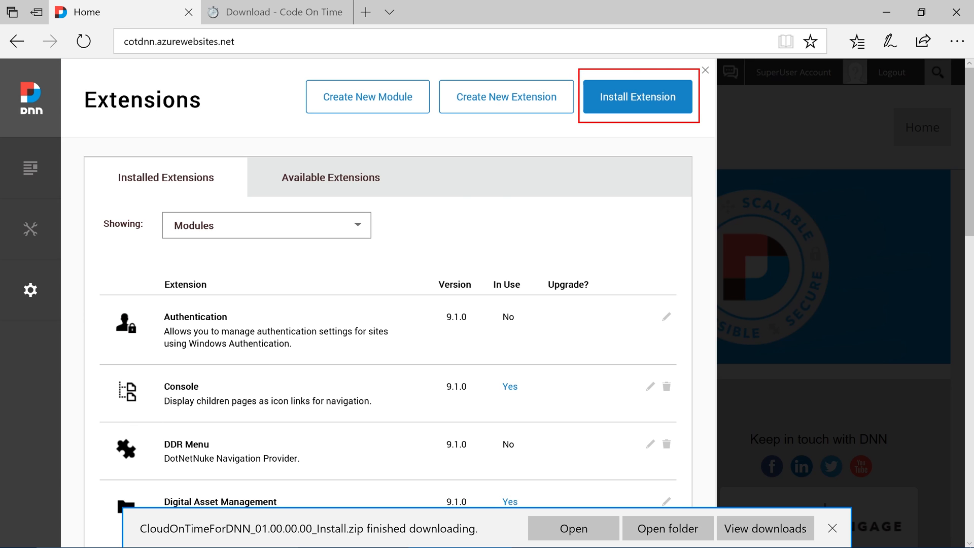
left_click(636, 96)
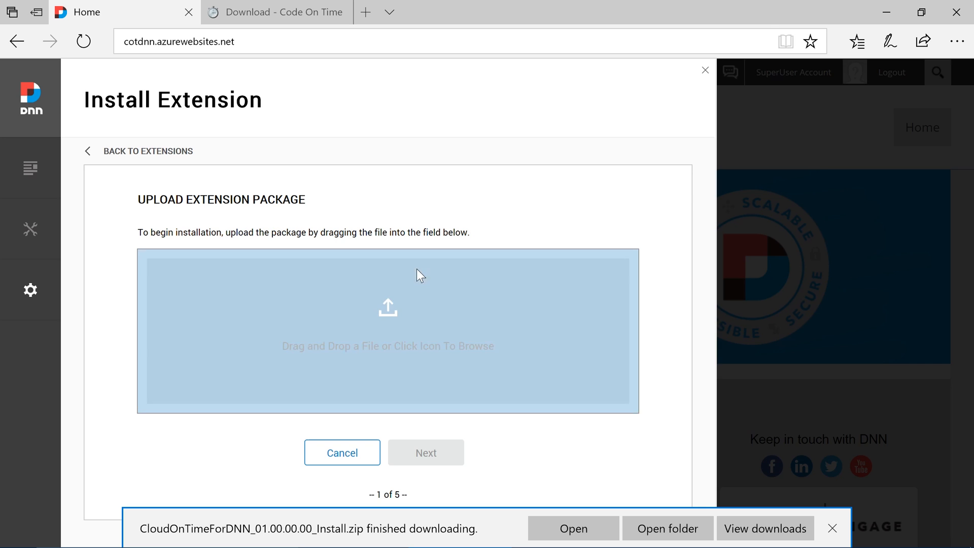
left_click(386, 307)
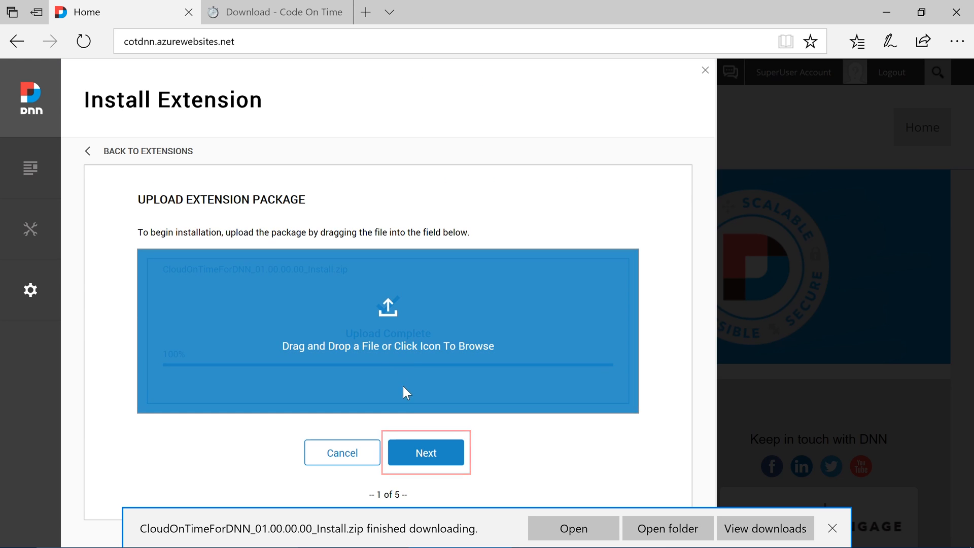
Step: Complete the install wizard, accepting the license, so Cloud On Time Connector 1.0.0 is installed
left_click(425, 453)
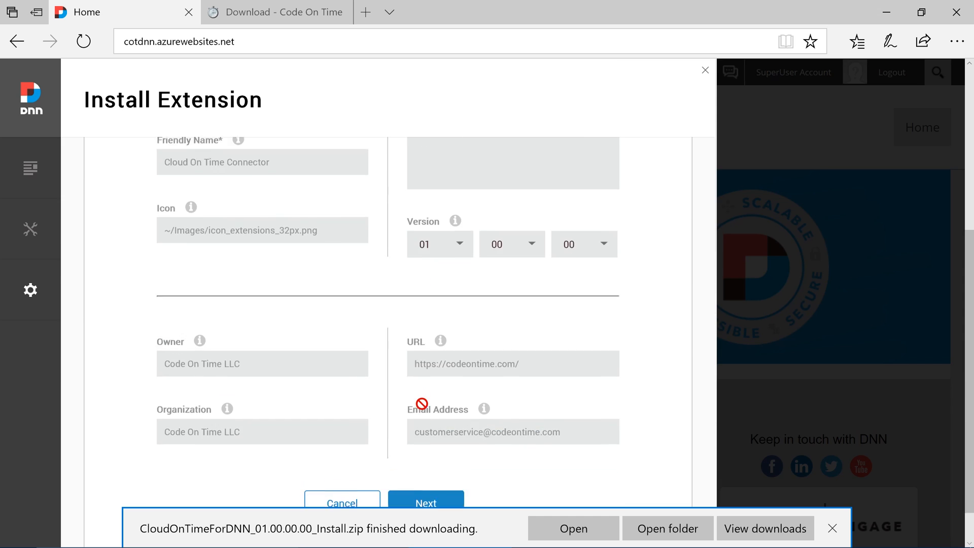
left_click(832, 528)
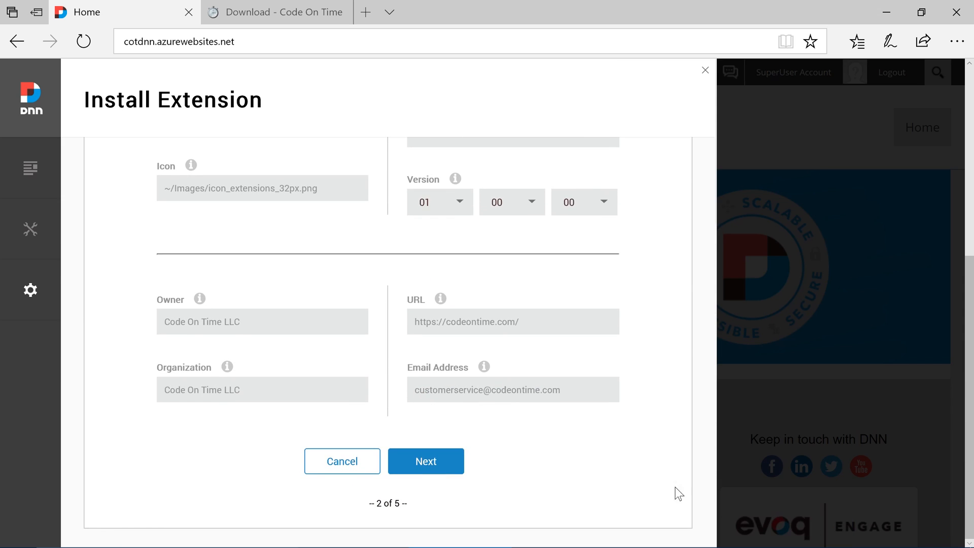
left_click(425, 461)
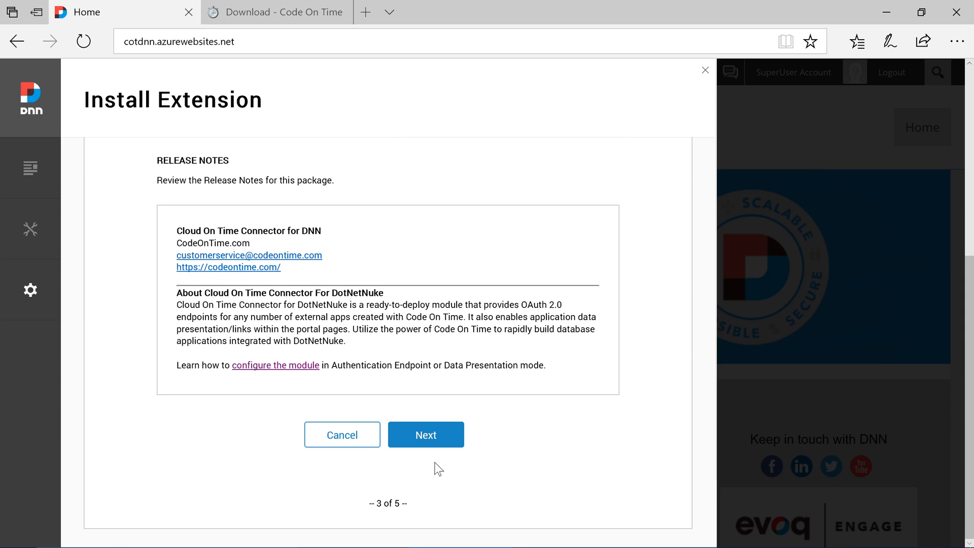
left_click(425, 434)
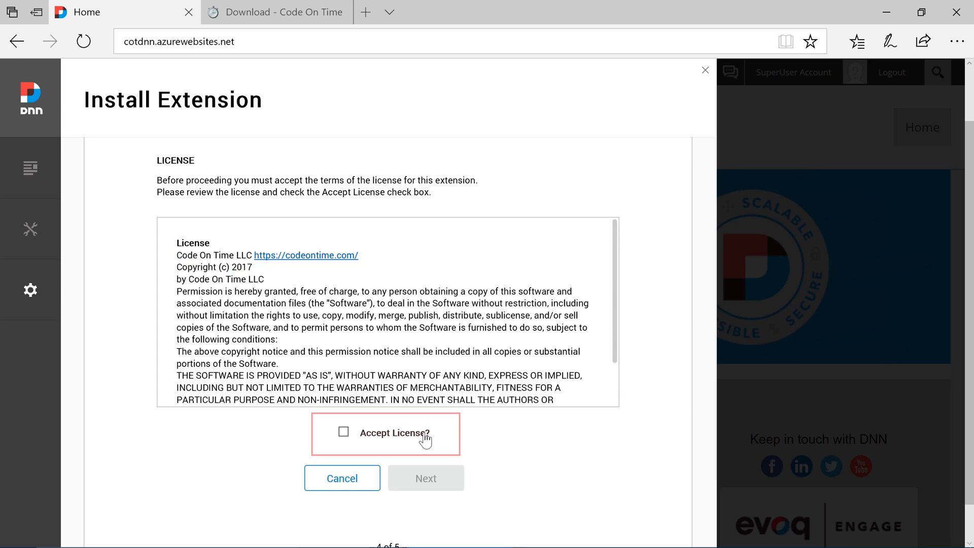
left_click(343, 433)
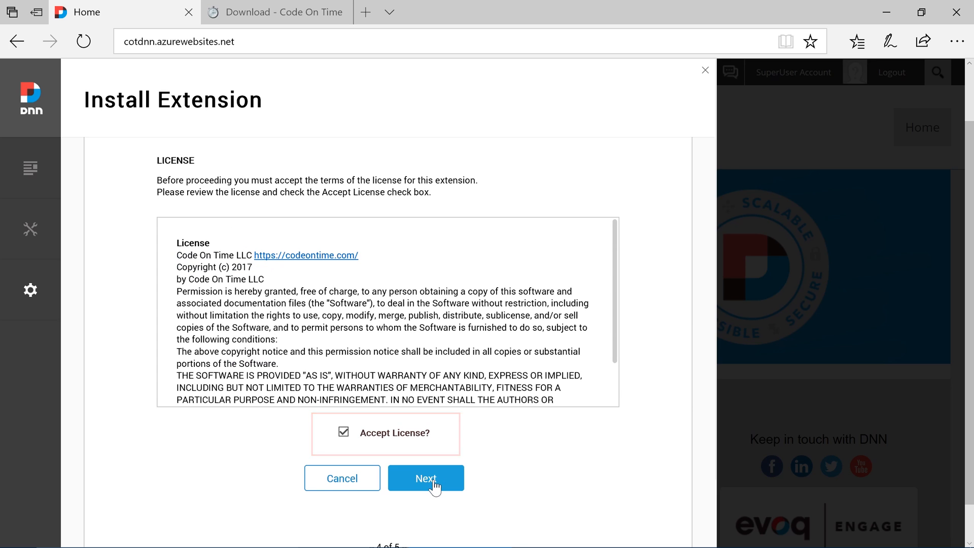
left_click(425, 478)
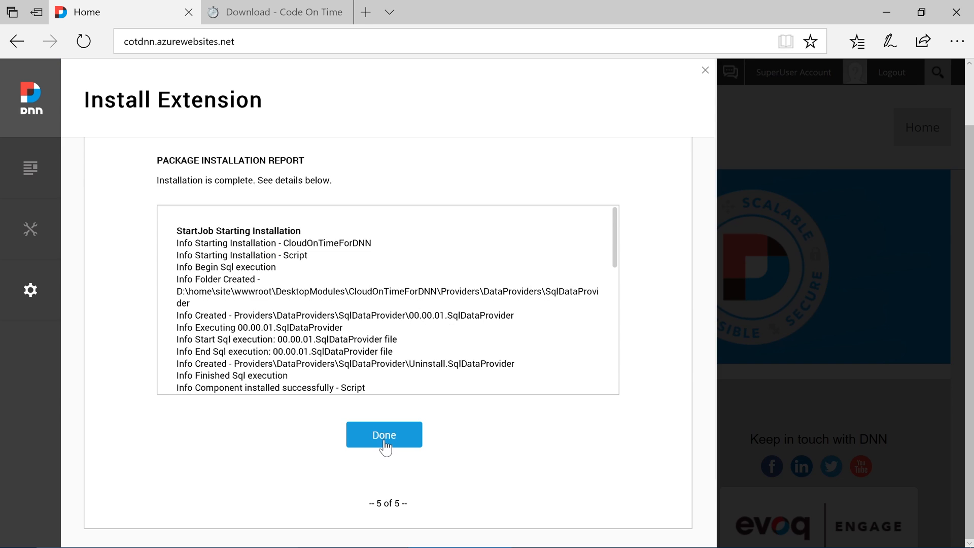
left_click(384, 434)
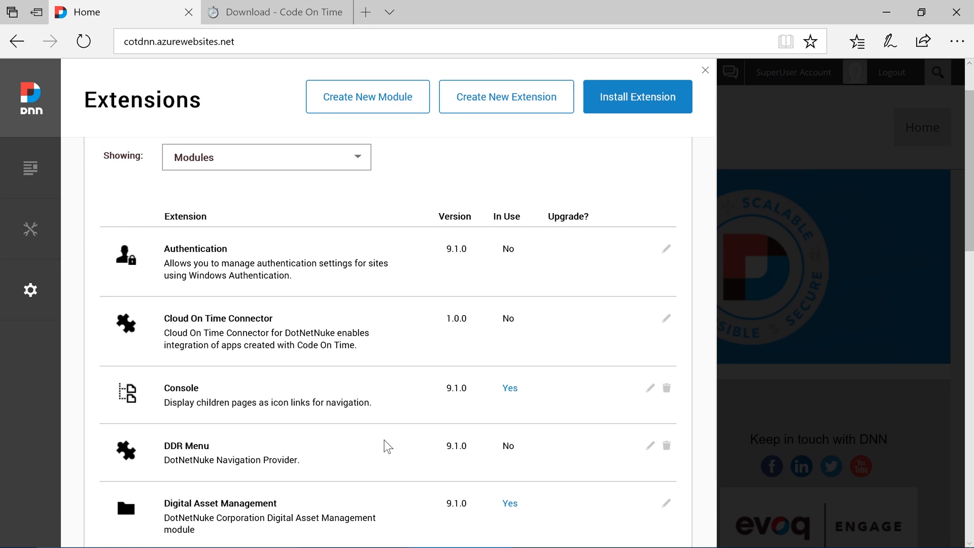
left_click(704, 70)
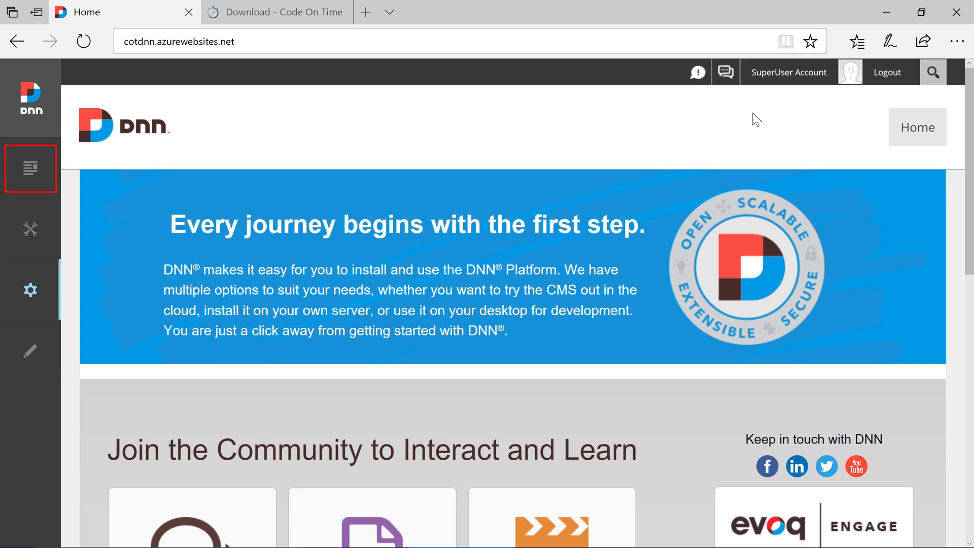
Step: Add a new site page named auth-end-point-1
left_click(29, 168)
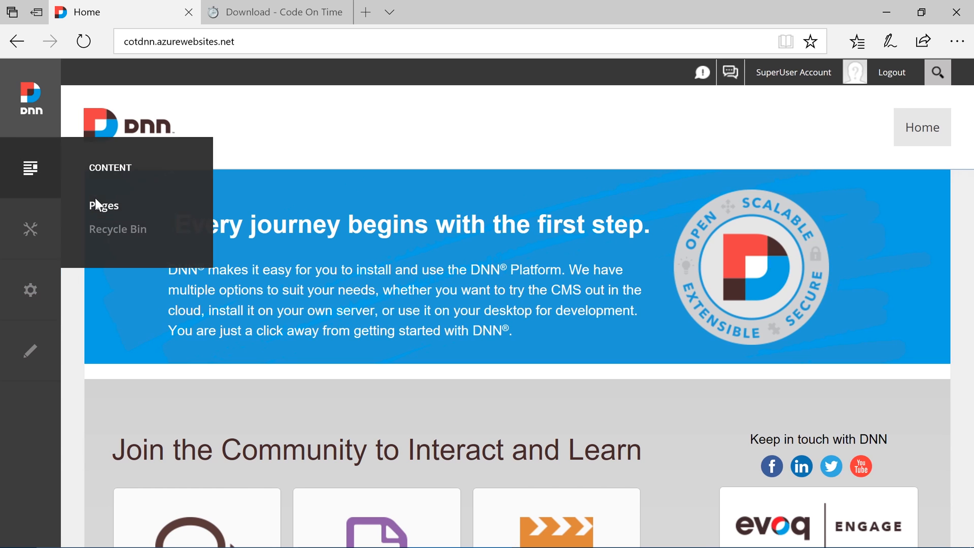
left_click(104, 205)
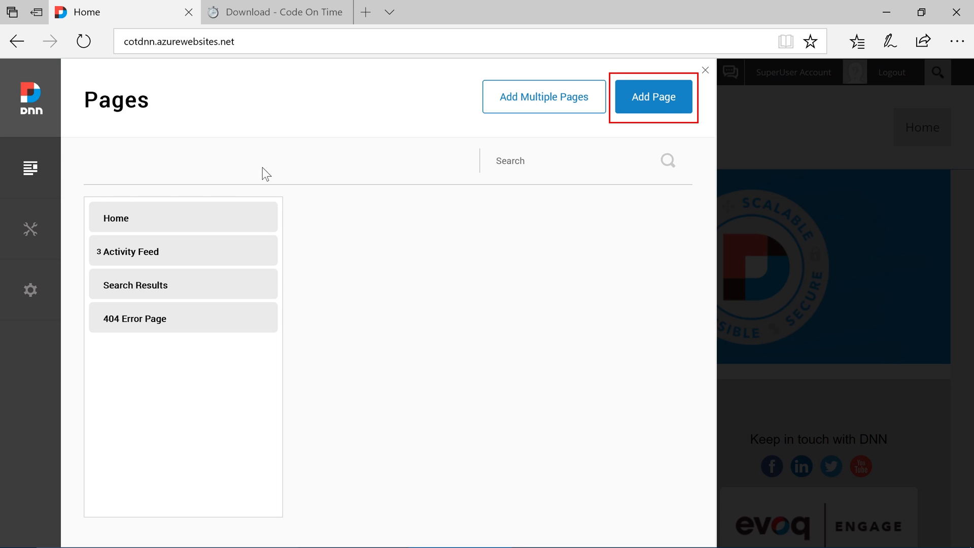
left_click(652, 97)
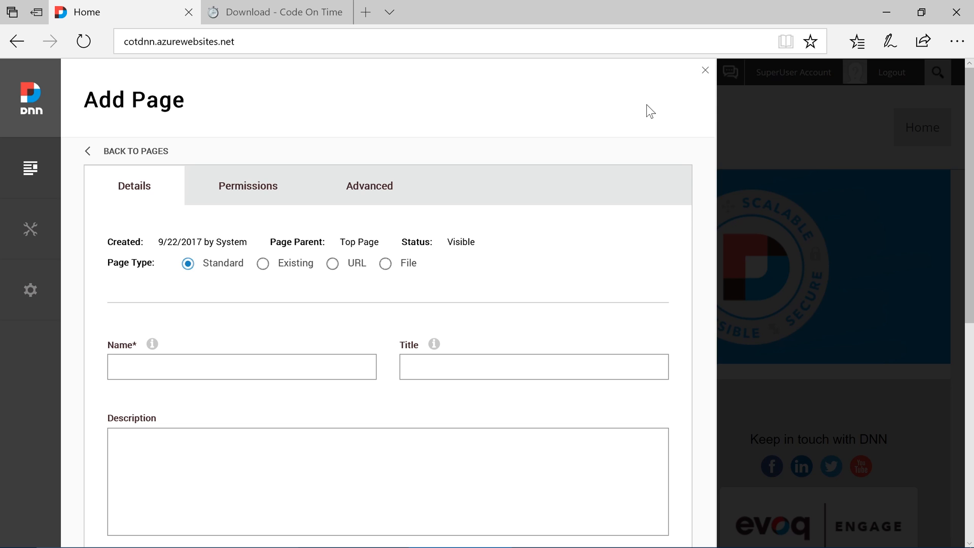
mouse_move(537, 191)
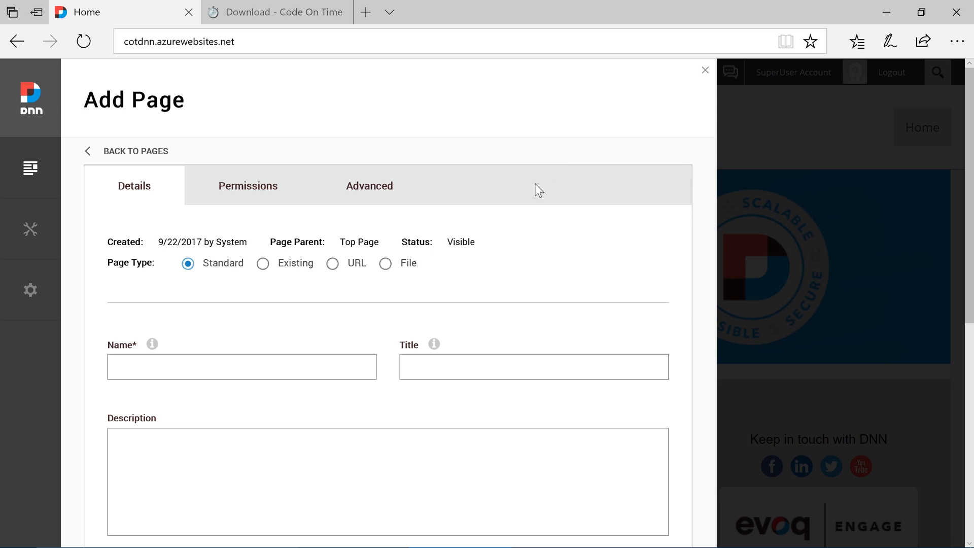
type("auth-end-point")
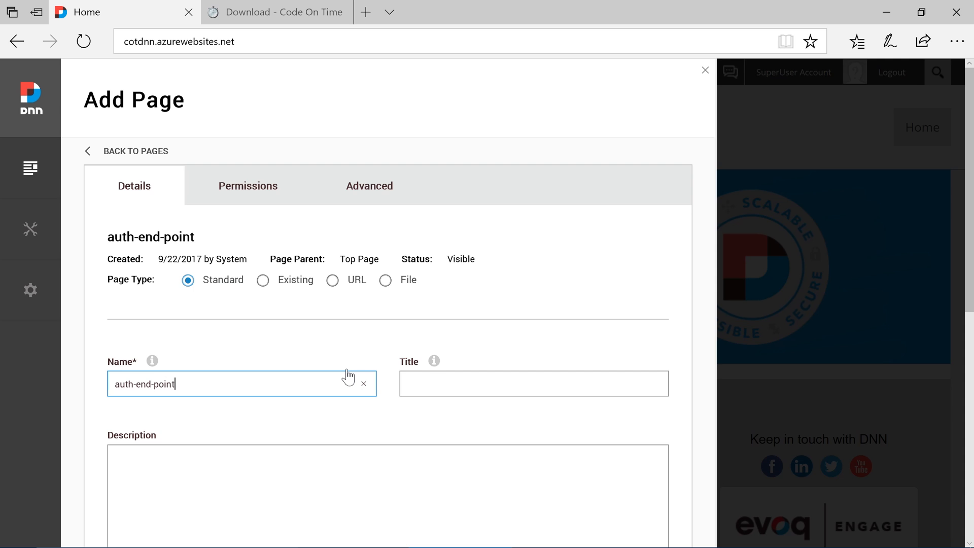
type("-1")
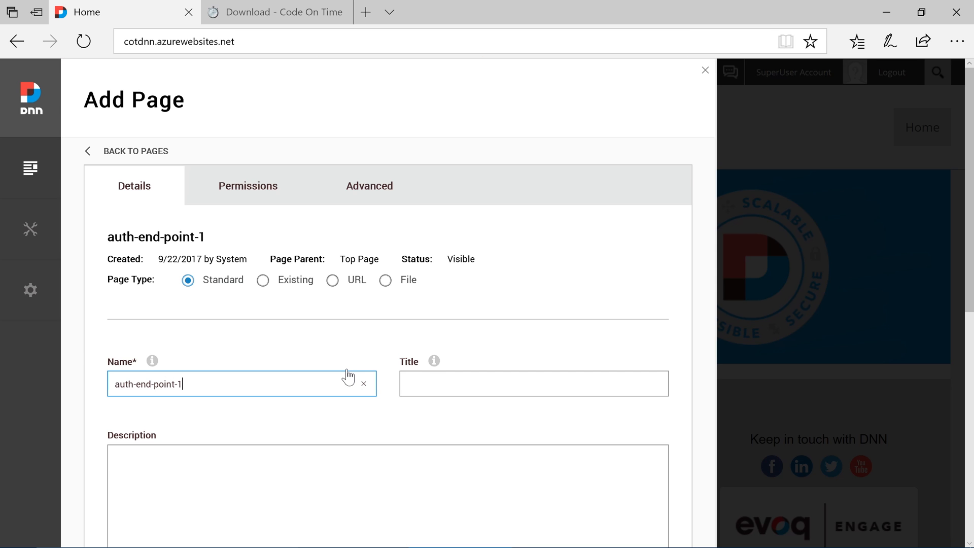
scroll("down", 3)
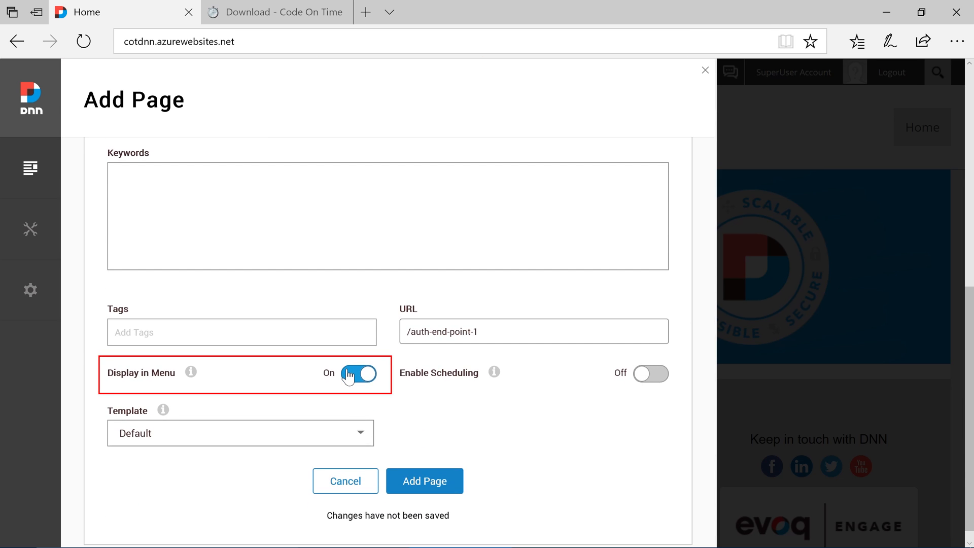
mouse_move(305, 392)
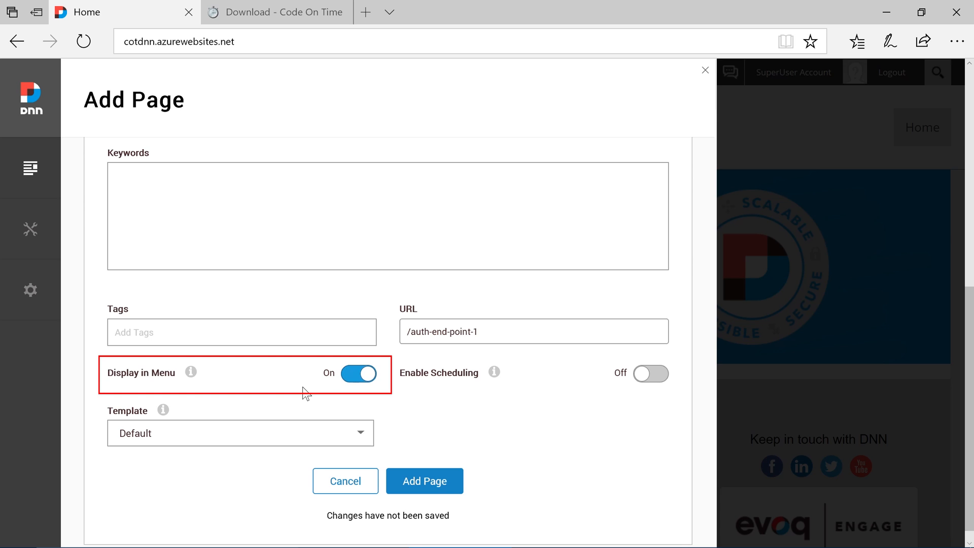
left_click(358, 374)
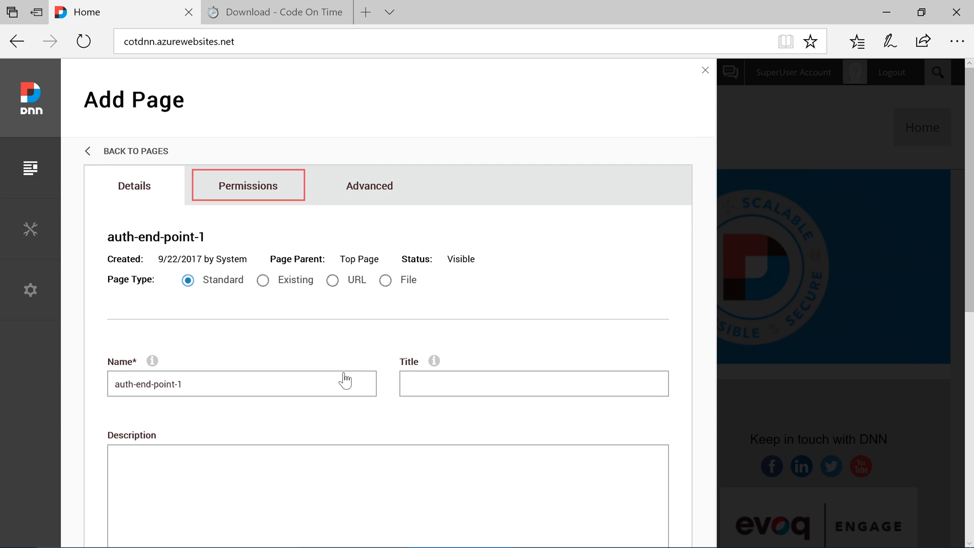
Step: Grant All Users view permission and create the page
left_click(248, 184)
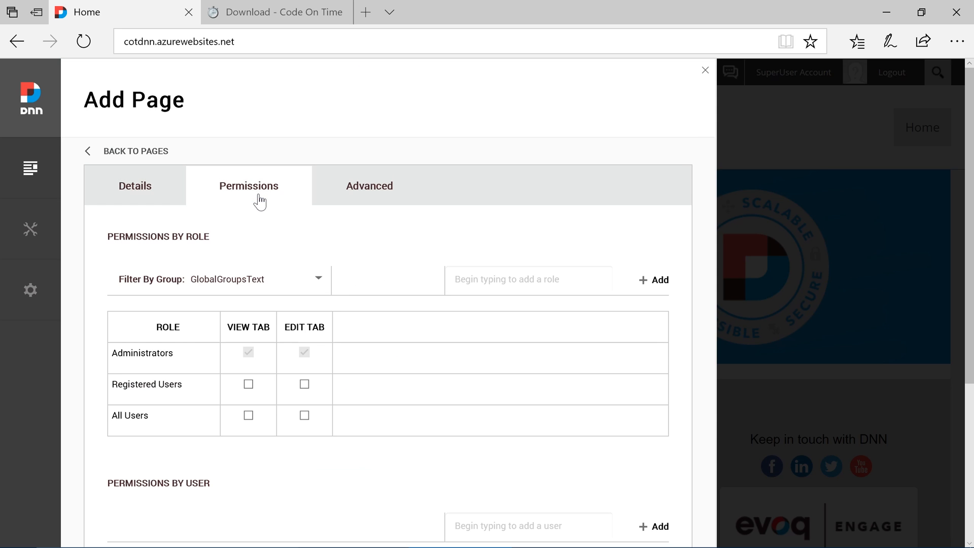
left_click(248, 415)
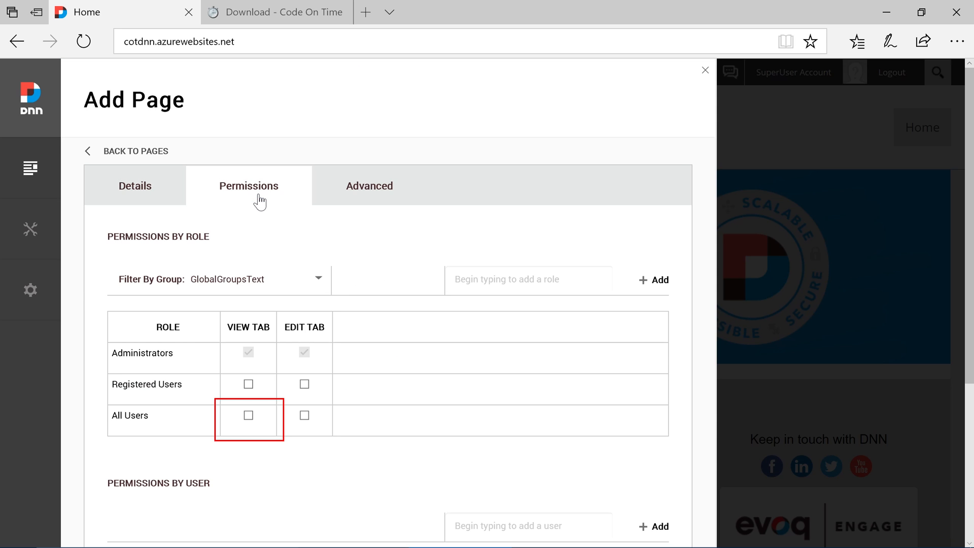
left_click(248, 415)
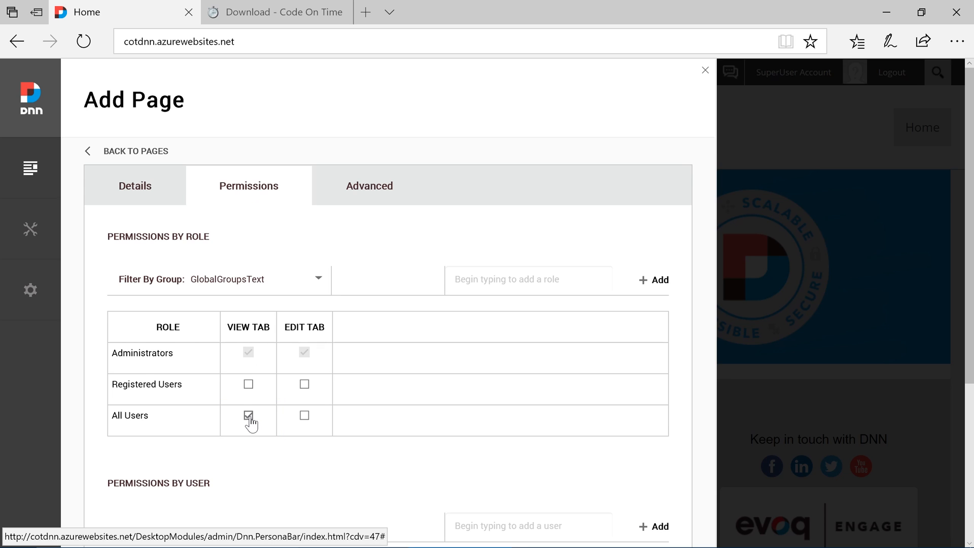
scroll("down", 3)
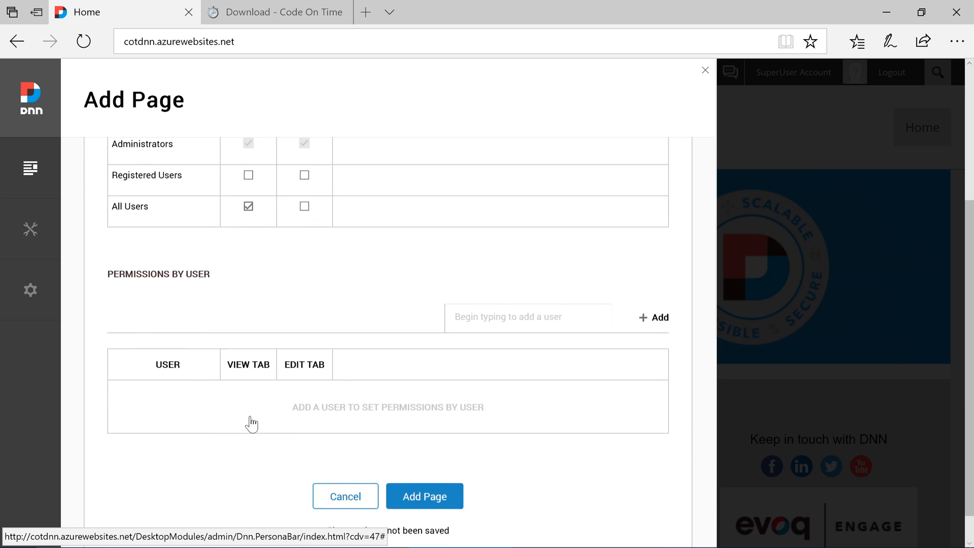
scroll("down", 3)
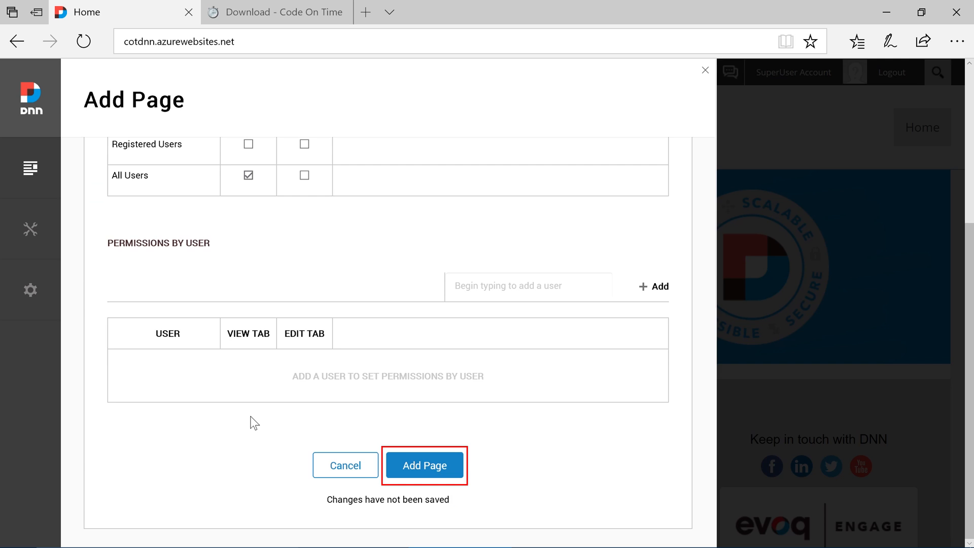
left_click(424, 466)
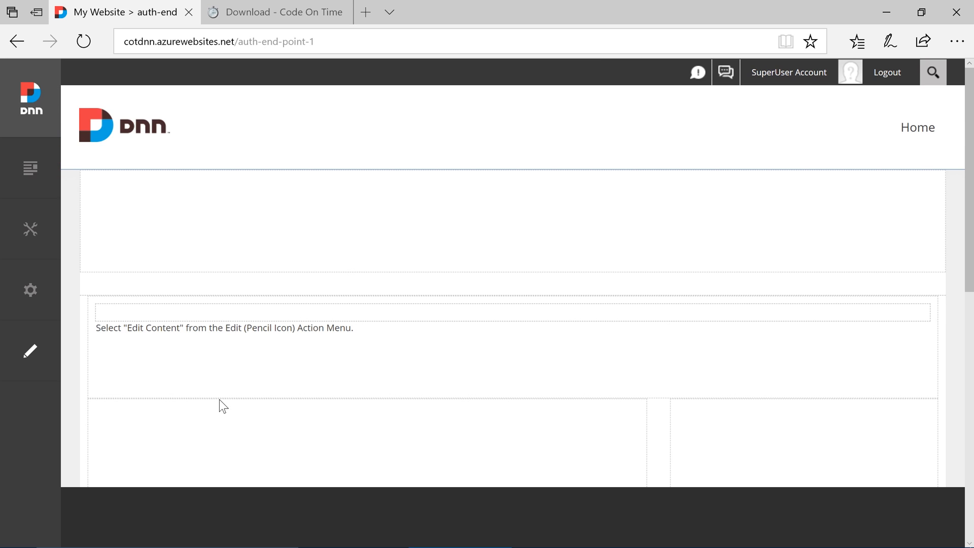
Step: Place a Cloud On Time Connector module in the auth-end-point-1 page's top pane
left_click(29, 352)
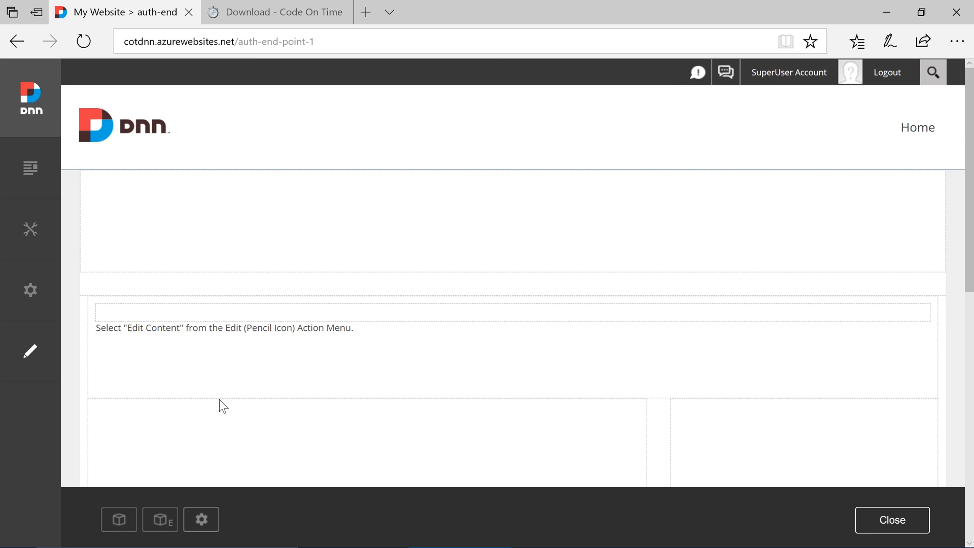
left_click(118, 519)
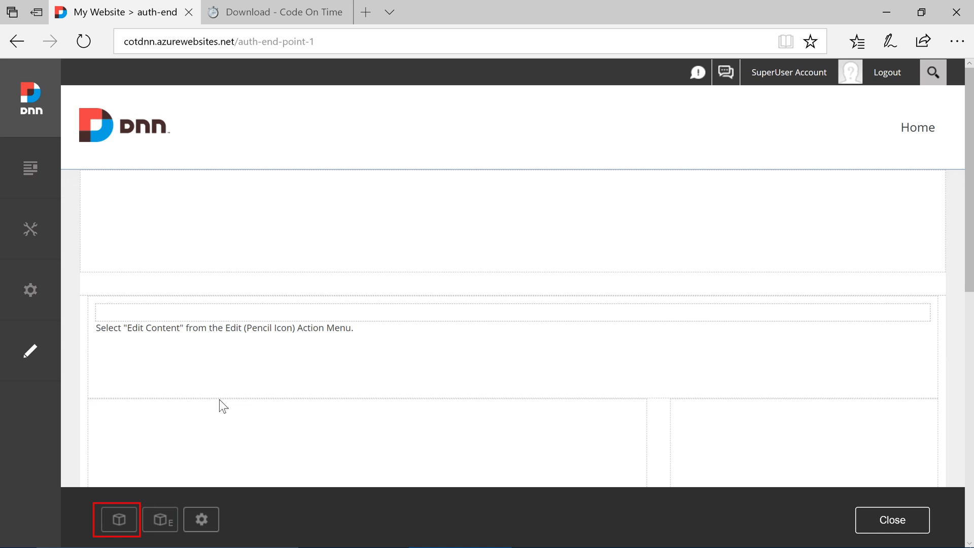
mouse_move(146, 481)
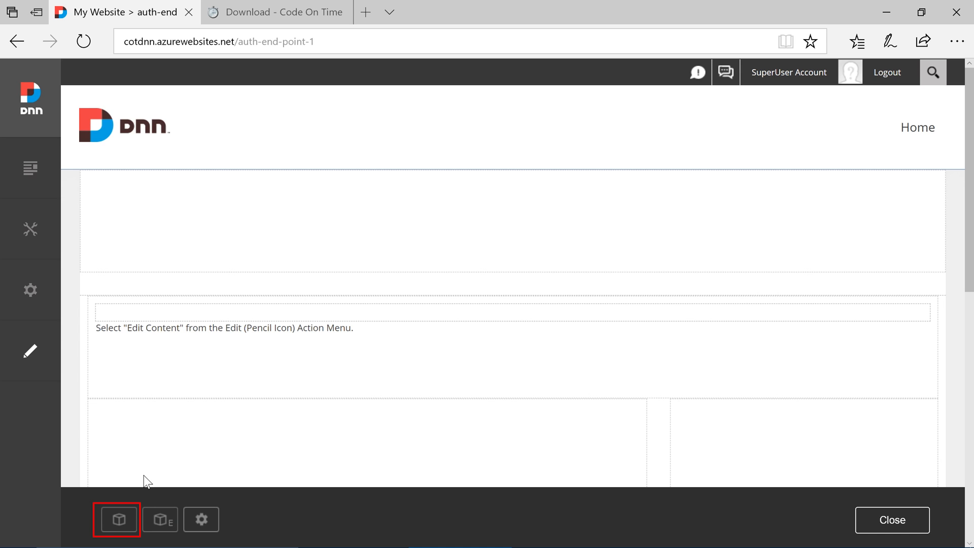
left_click(118, 520)
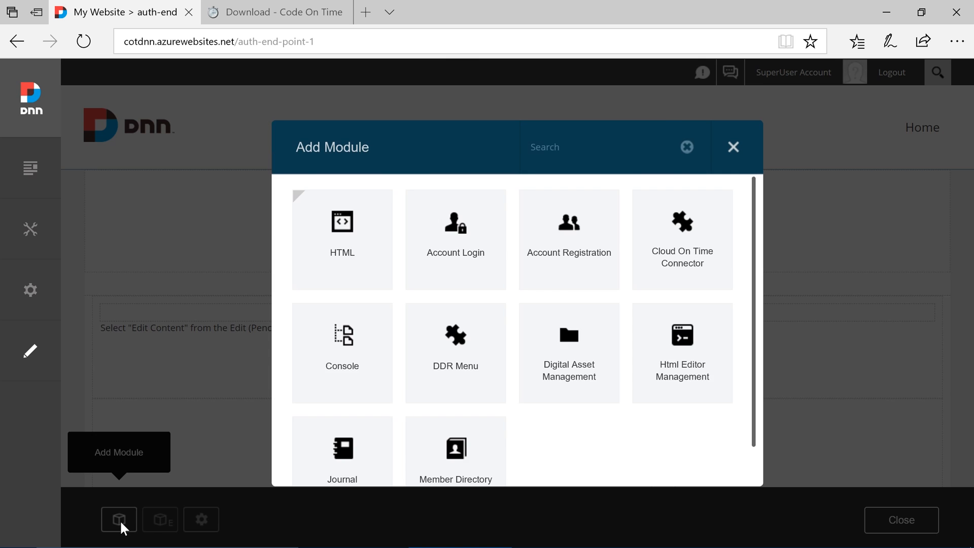
left_click(682, 240)
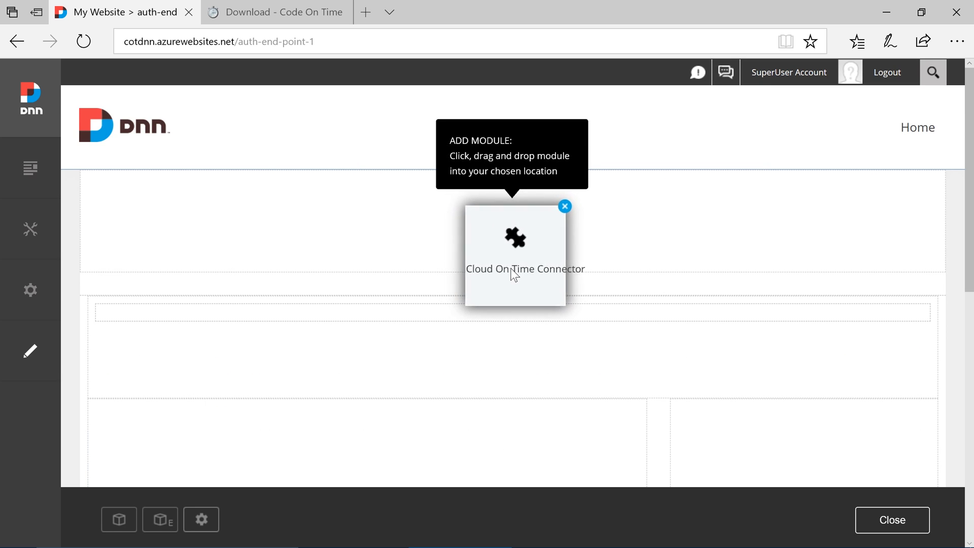
left_click(514, 236)
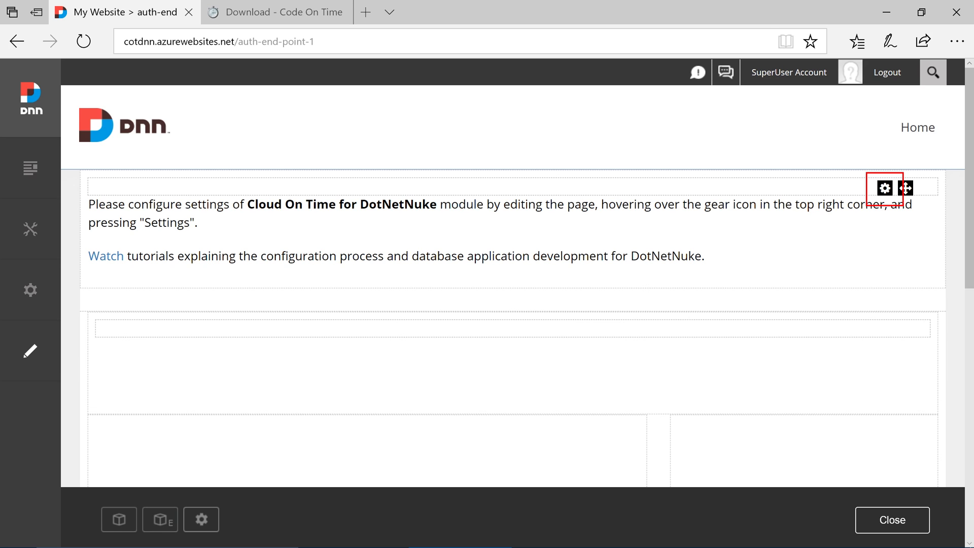
Step: Bring up the connector module's settings from its gear menu
left_click(884, 189)
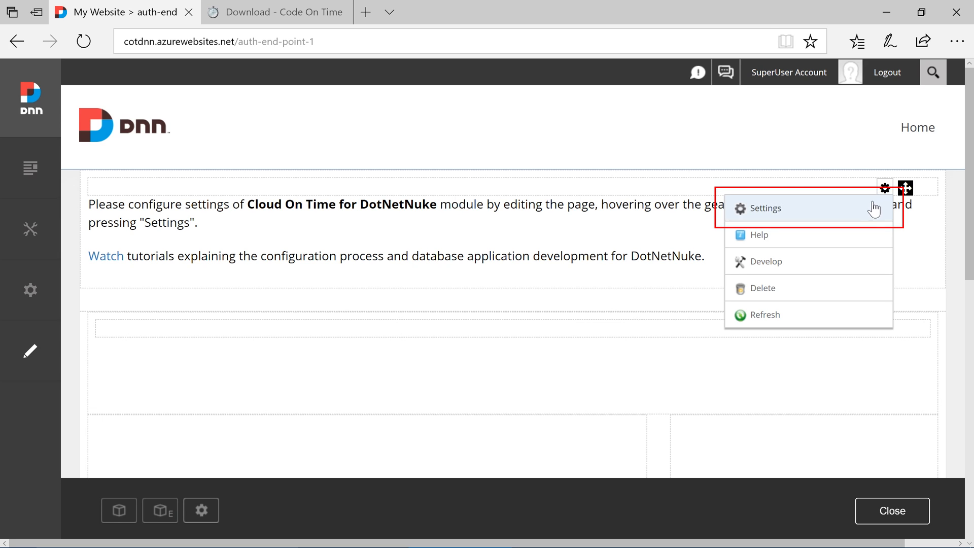
left_click(763, 208)
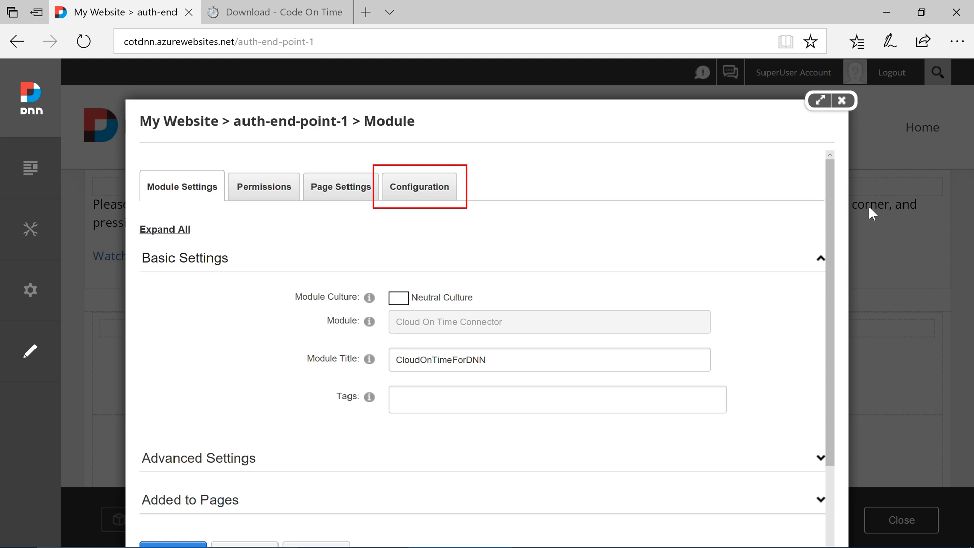
left_click(419, 187)
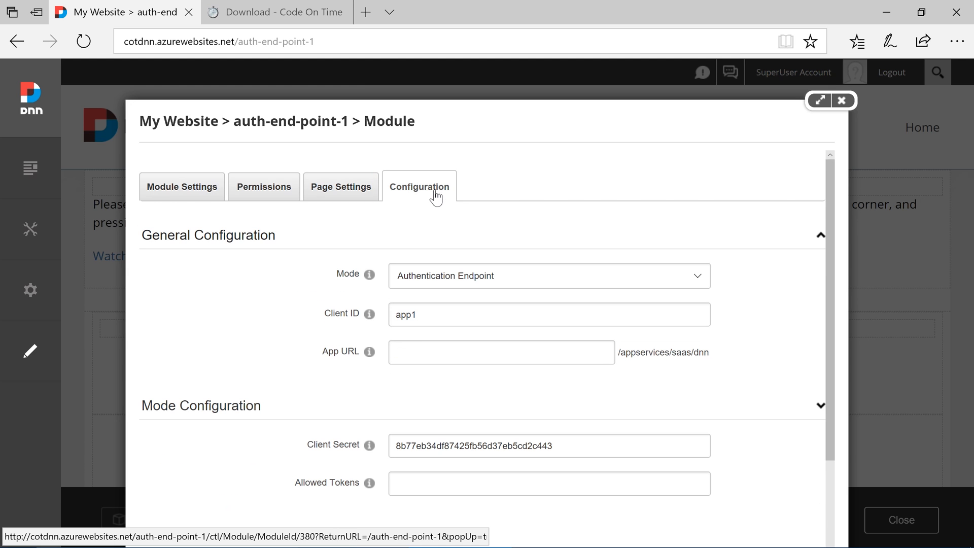
left_click(500, 352)
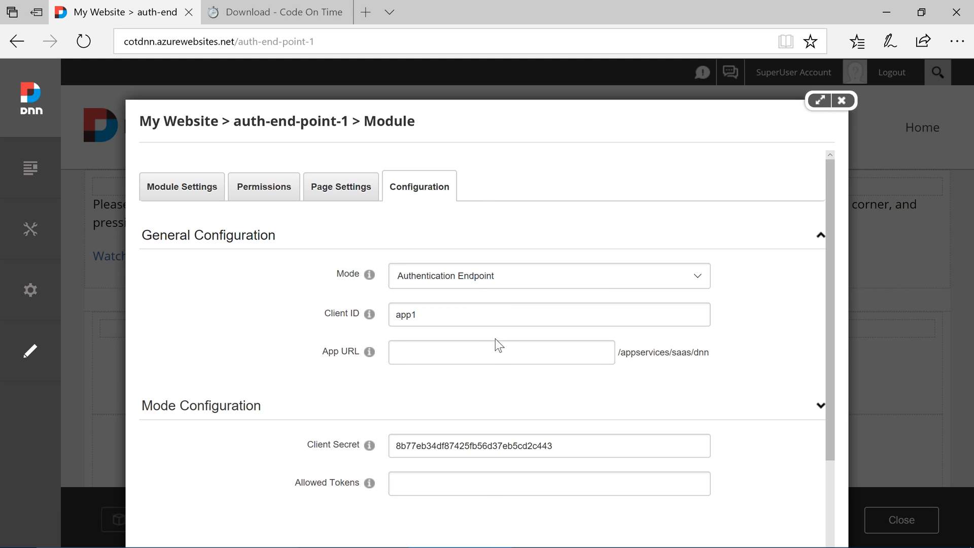
type("http://cotdnnapp.azurewebsites.net")
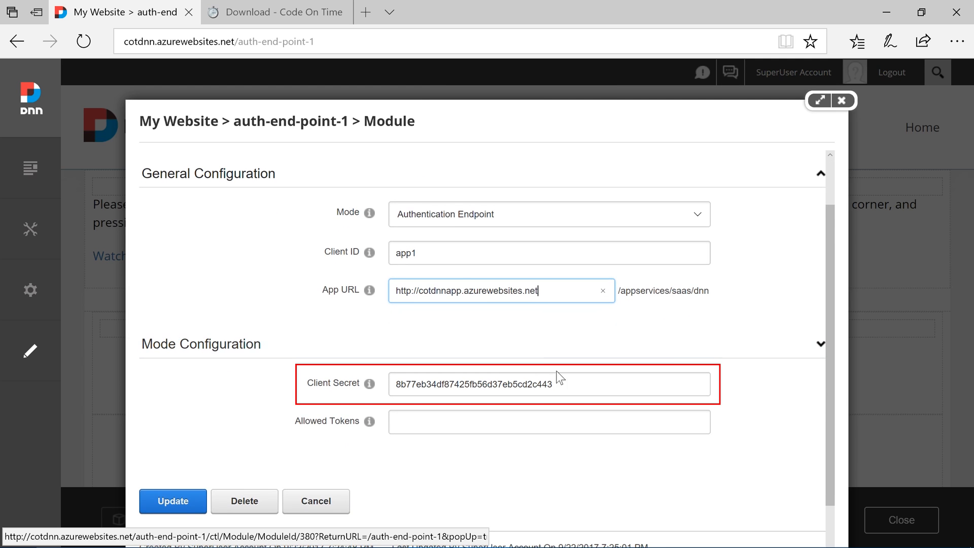
triple_click(491, 383)
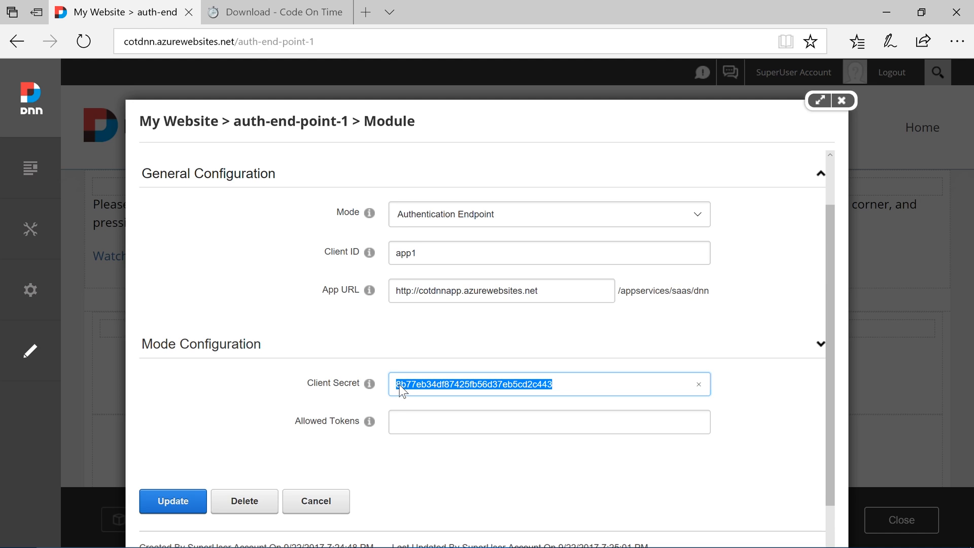
mouse_move(438, 456)
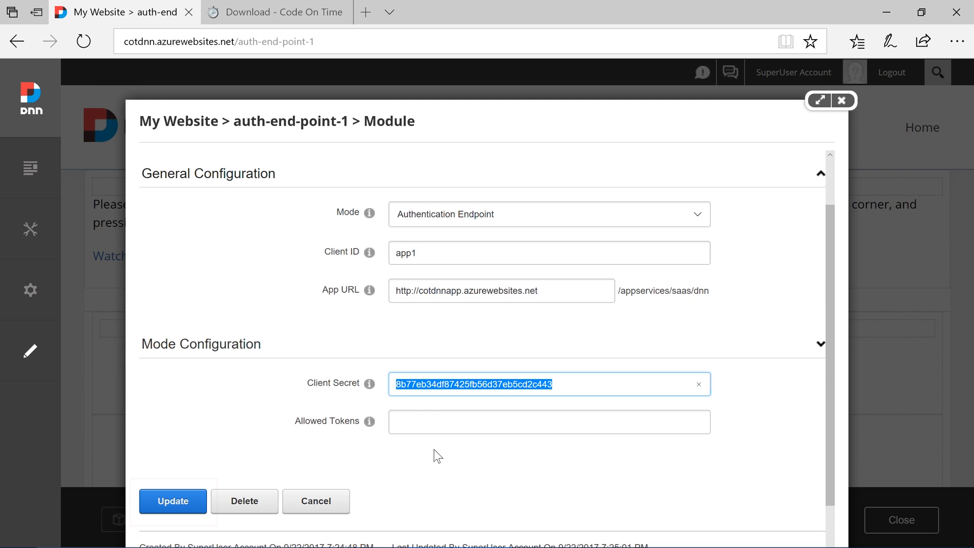
mouse_move(305, 474)
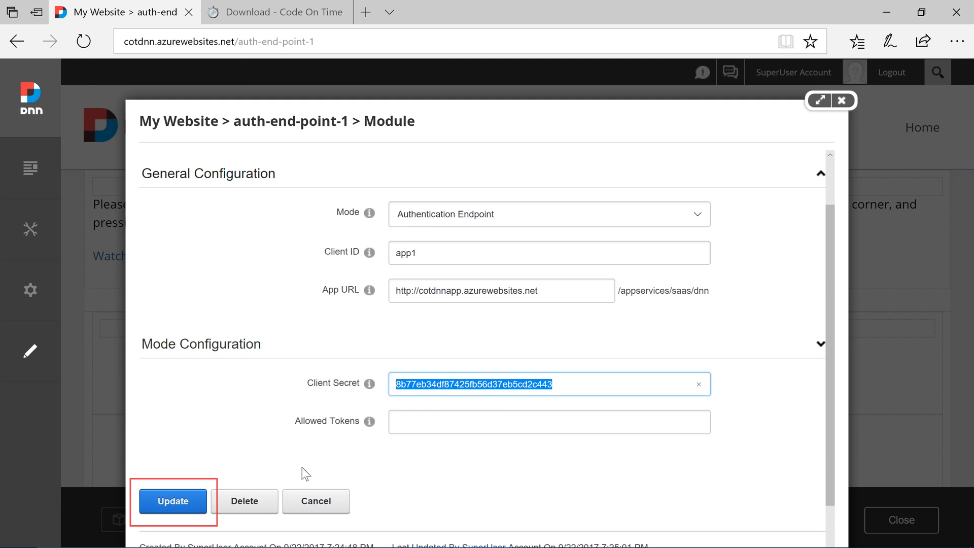
left_click(172, 500)
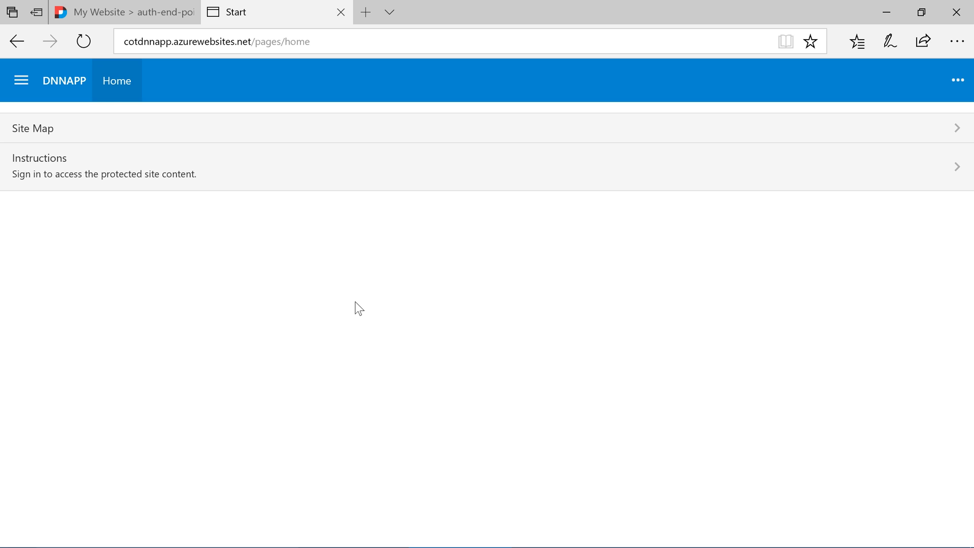
mouse_move(357, 294)
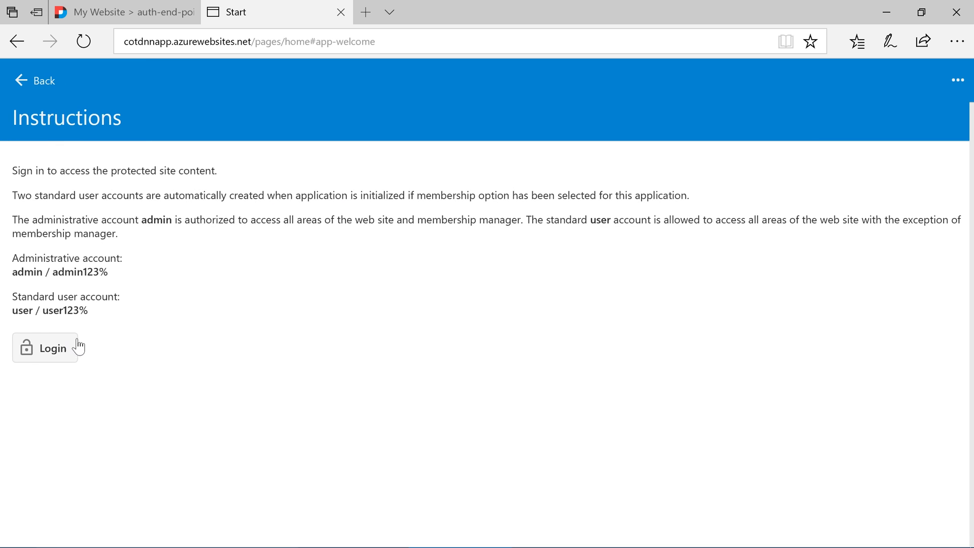
Step: Sign in to DNNAPP as admin with the sign-in remembered
left_click(45, 348)
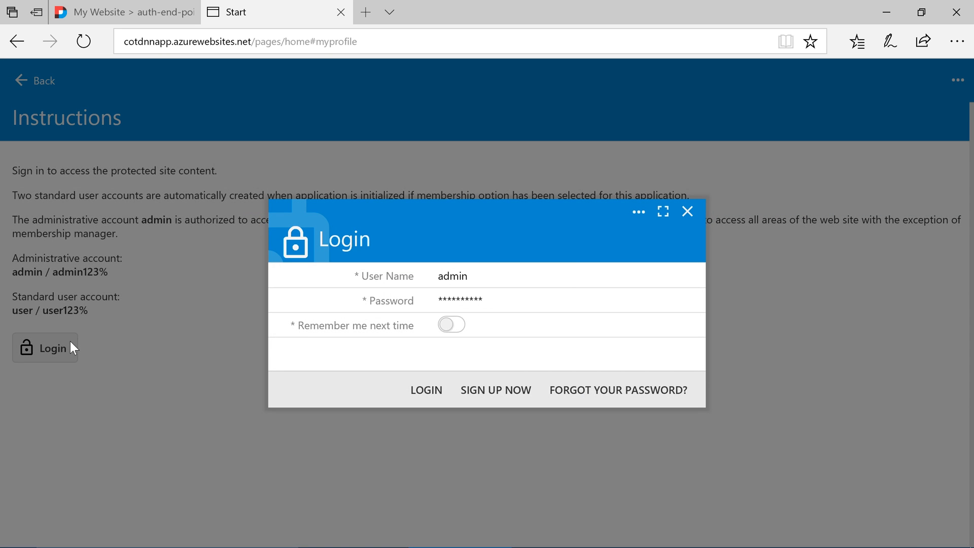
left_click(452, 325)
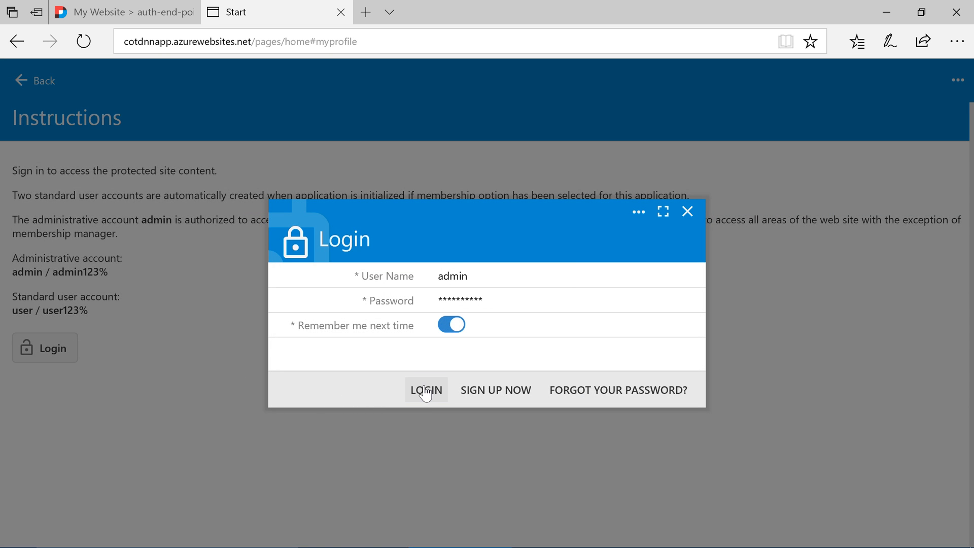
left_click(426, 390)
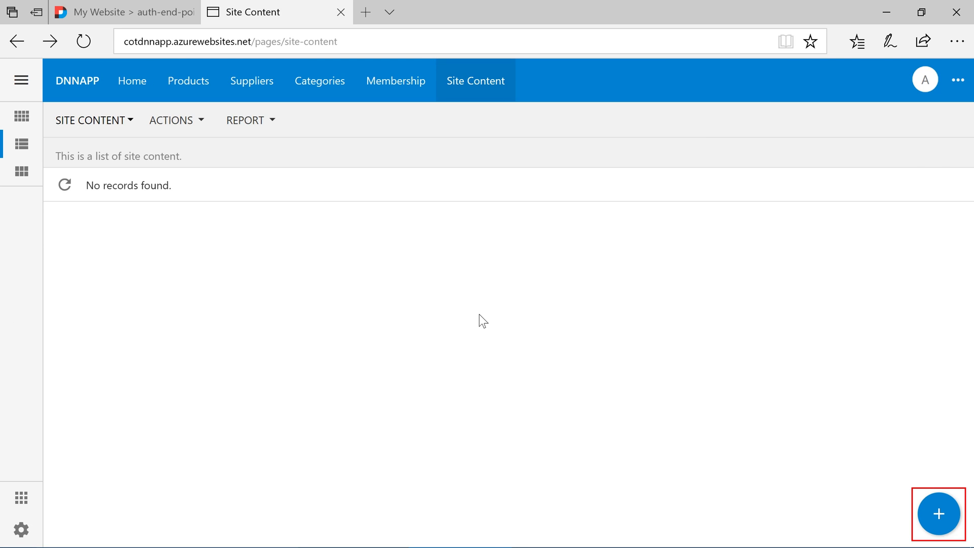
Step: Create a new Open Authentication Registration with DotNetNuke as the provider
left_click(938, 513)
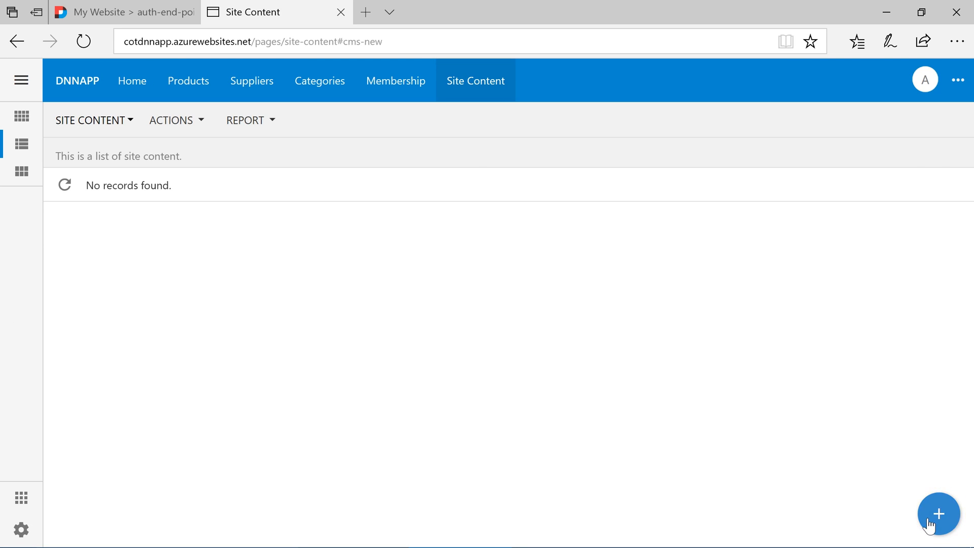
left_click(938, 513)
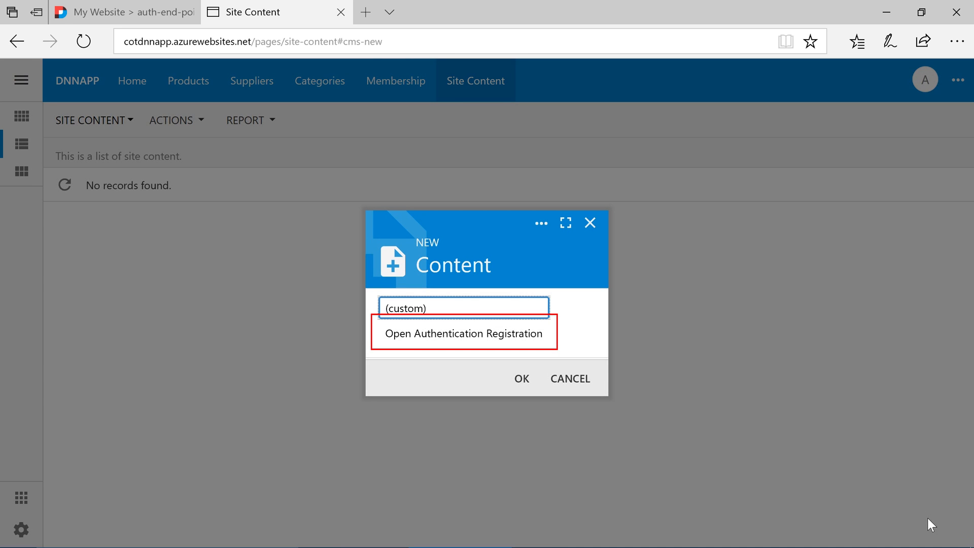
mouse_move(693, 433)
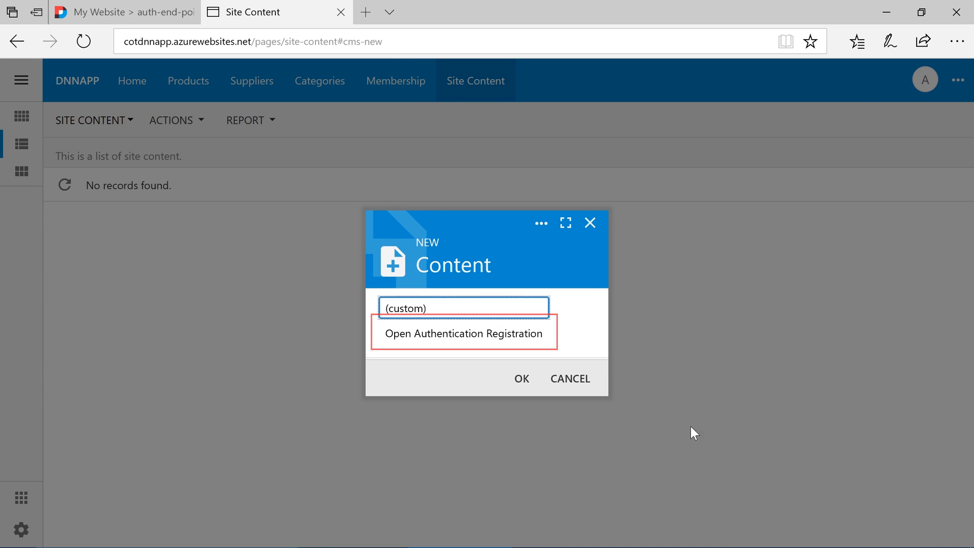
left_click(522, 378)
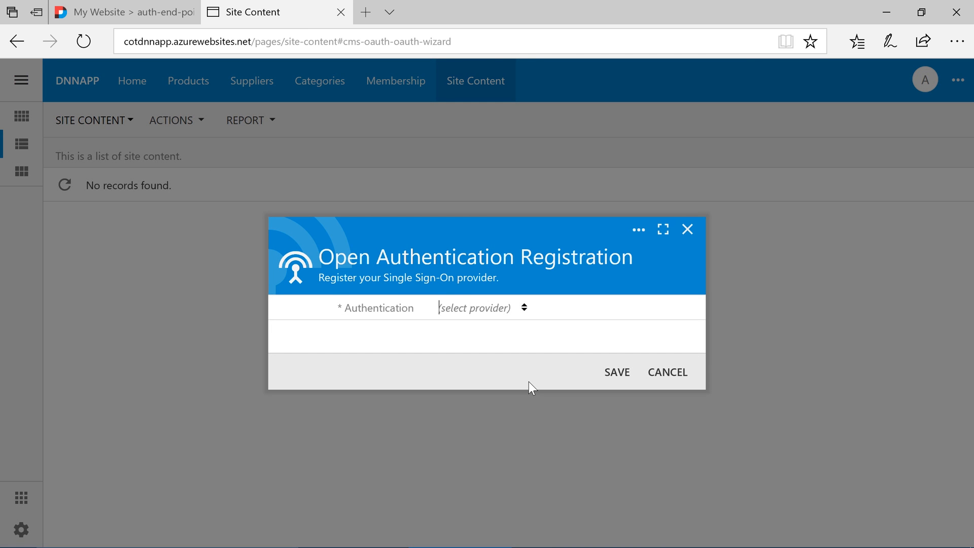
left_click(483, 306)
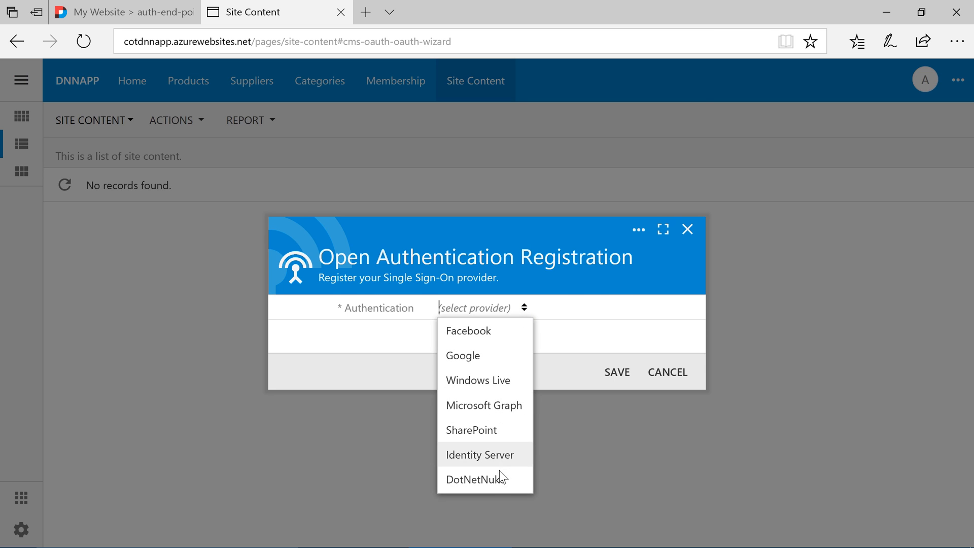
left_click(477, 479)
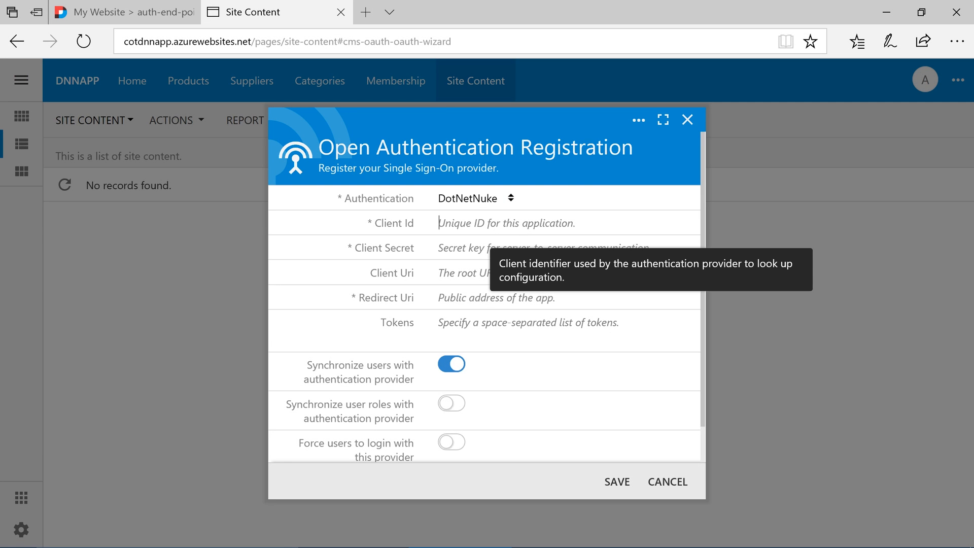
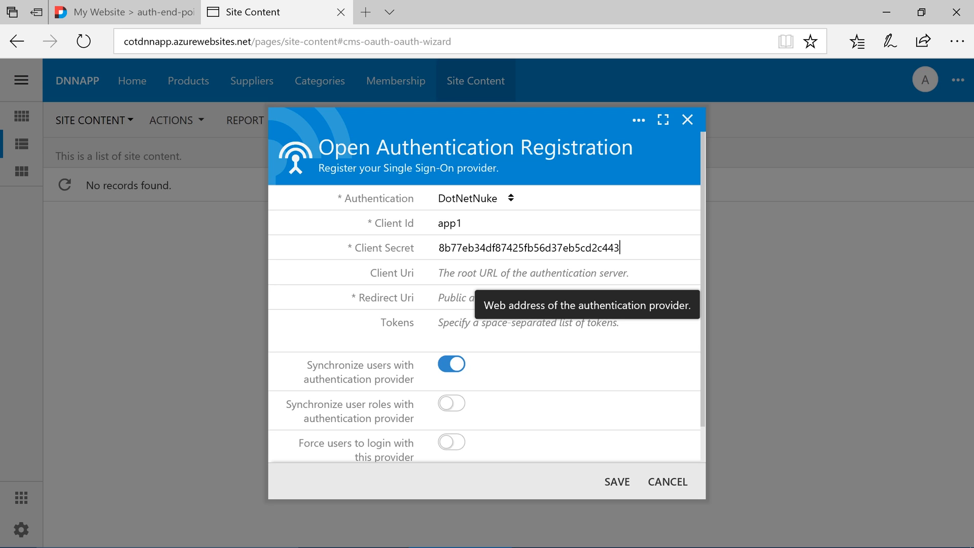
mouse_move(482, 278)
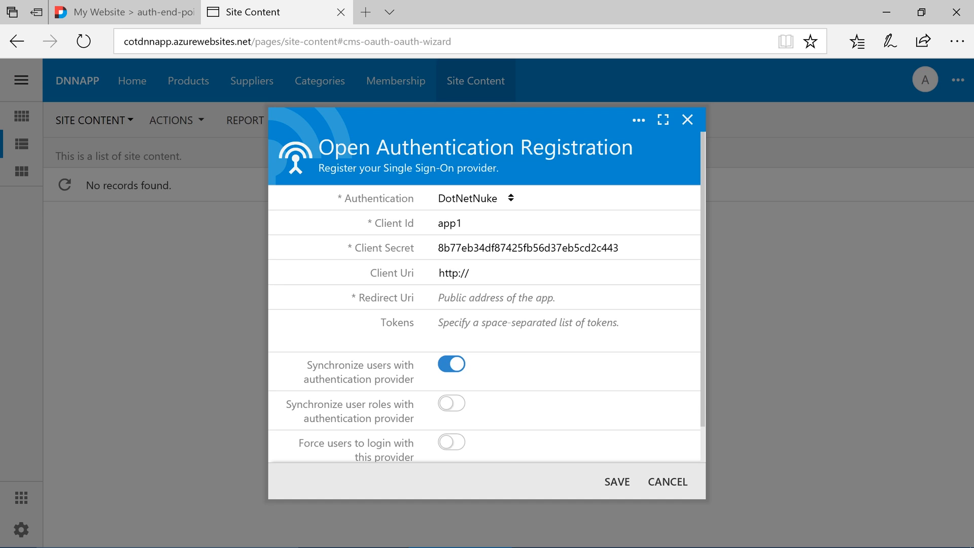
type("cotdnn.azurewebsites.net")
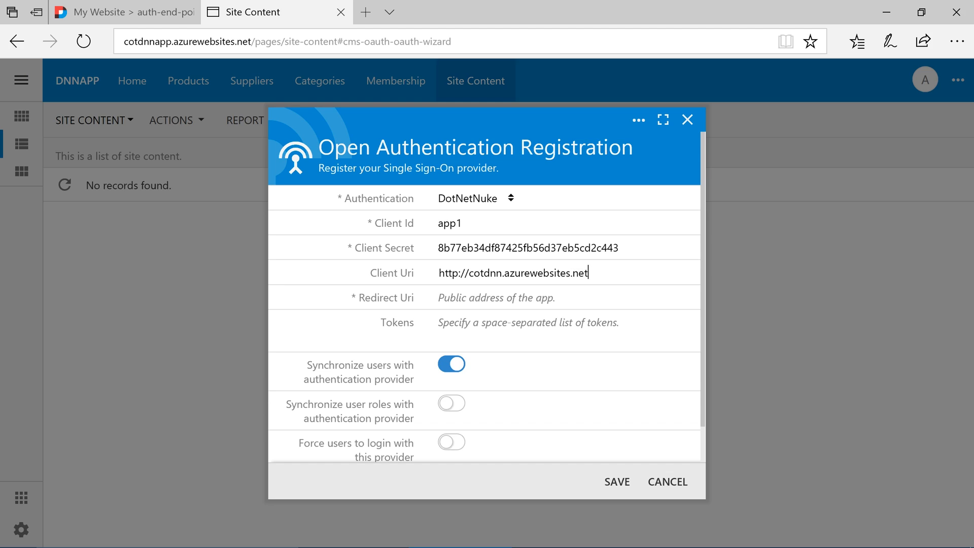
type("/auth-end-point")
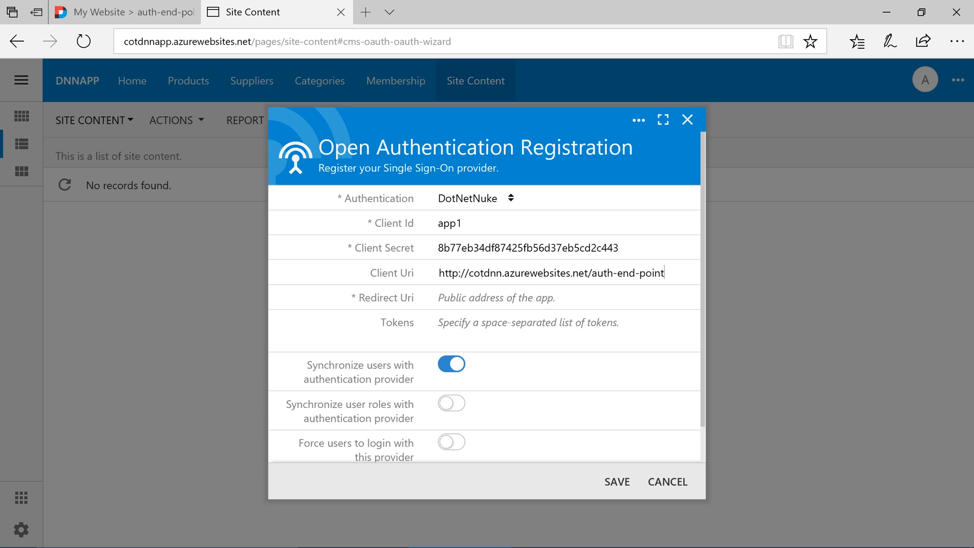
type("-1")
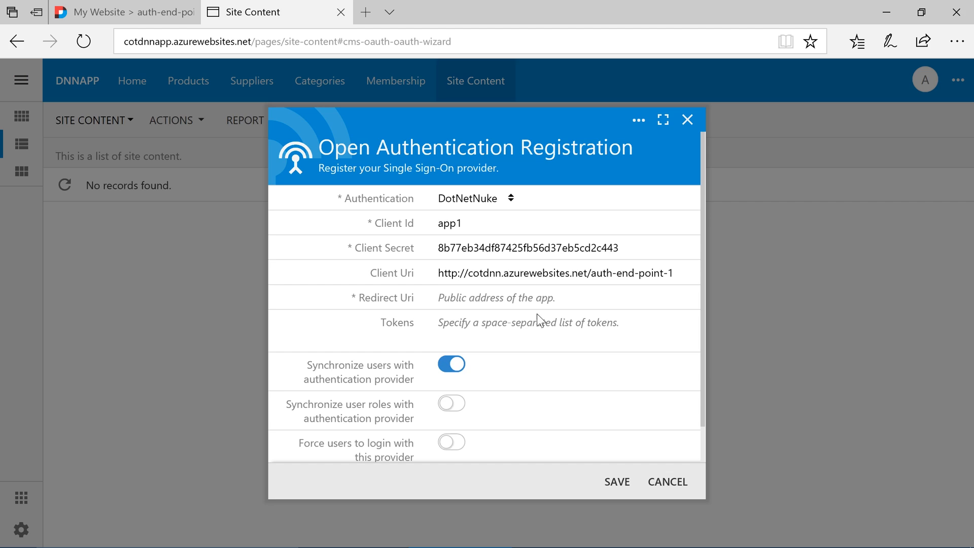
type("http://cotdnn")
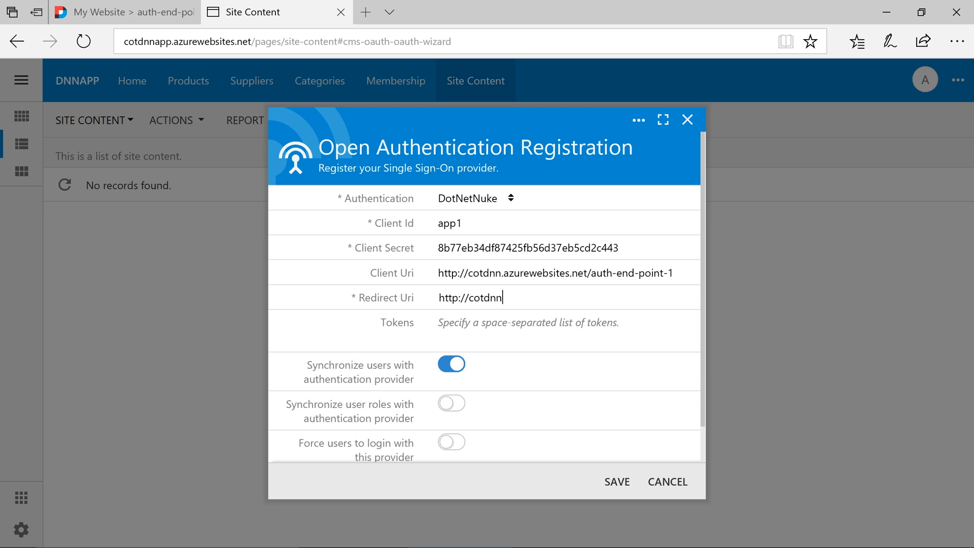
type("app.azurewebsites.net/appservices/saas/dr")
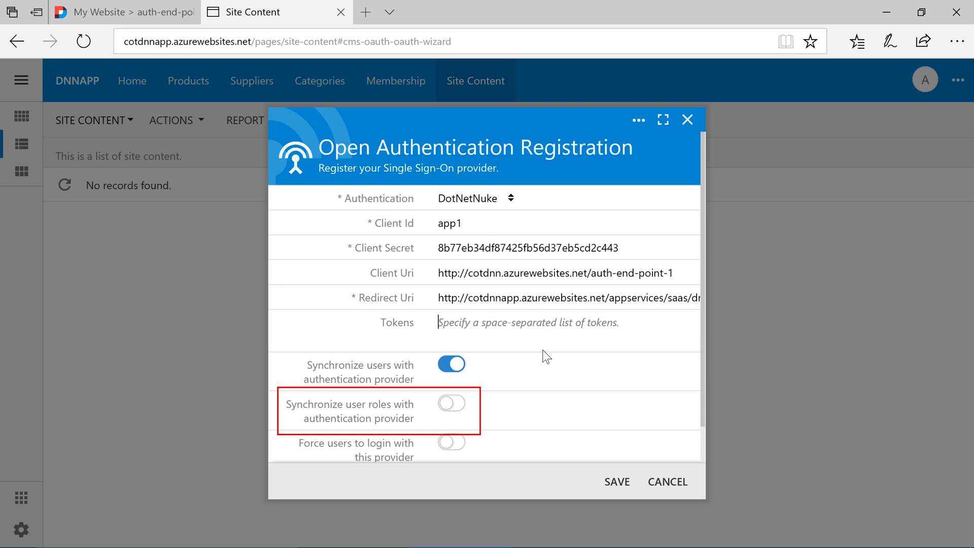
mouse_move(490, 396)
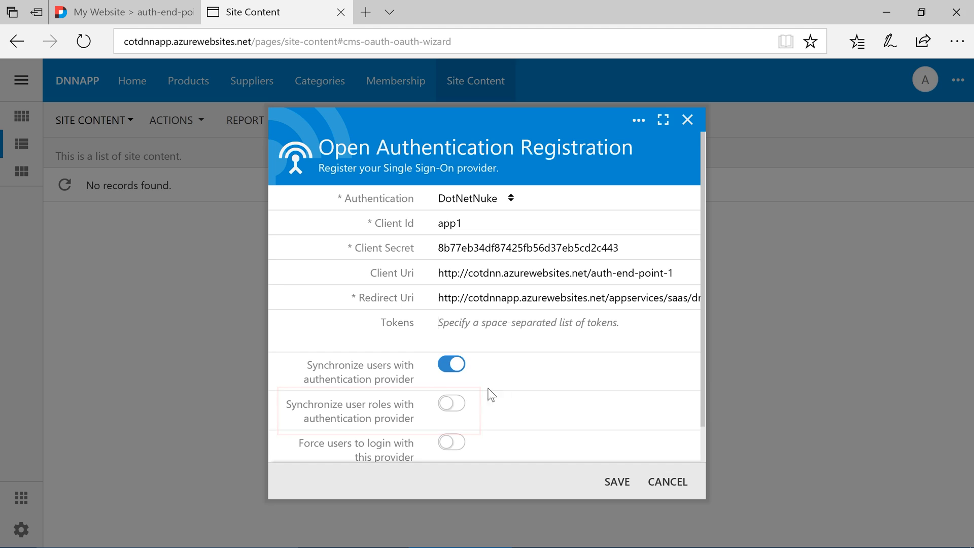
left_click(451, 403)
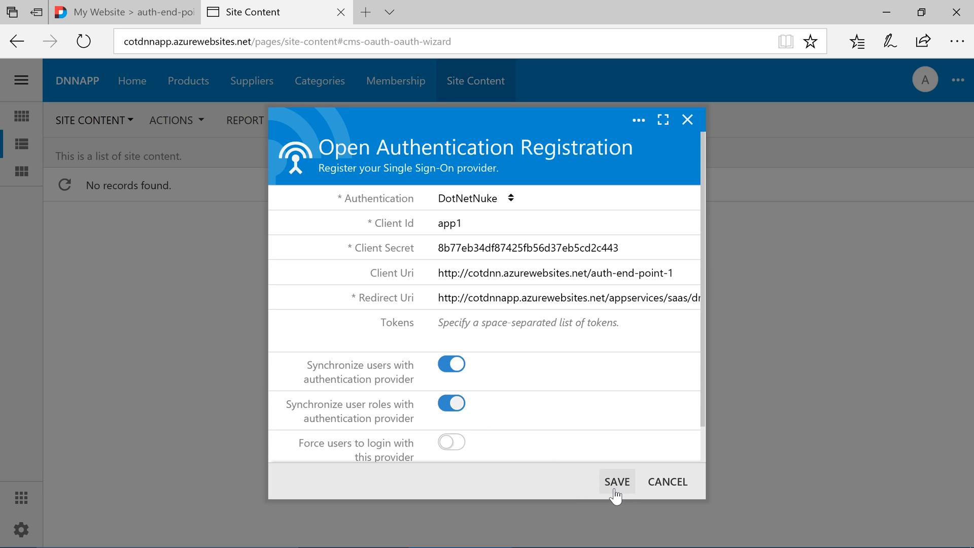
left_click(617, 481)
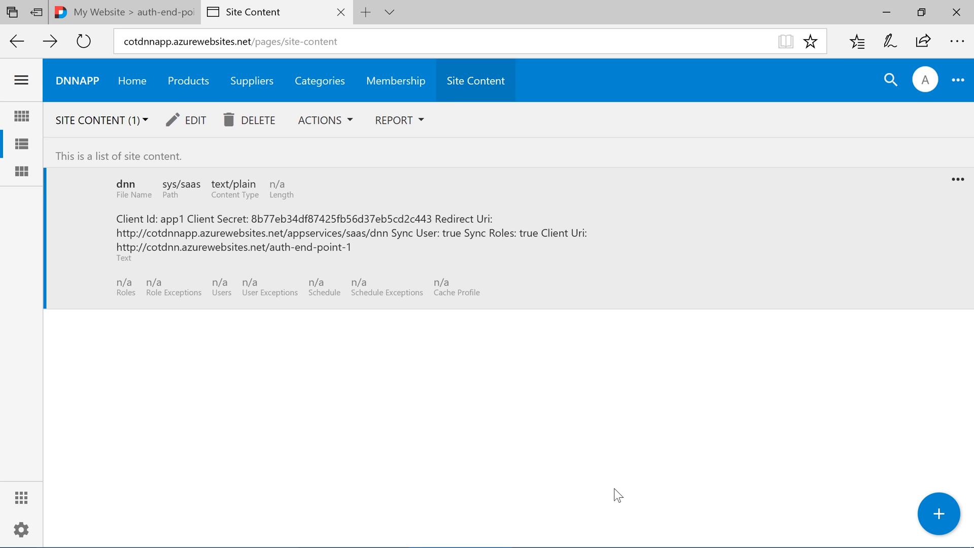
mouse_move(765, 308)
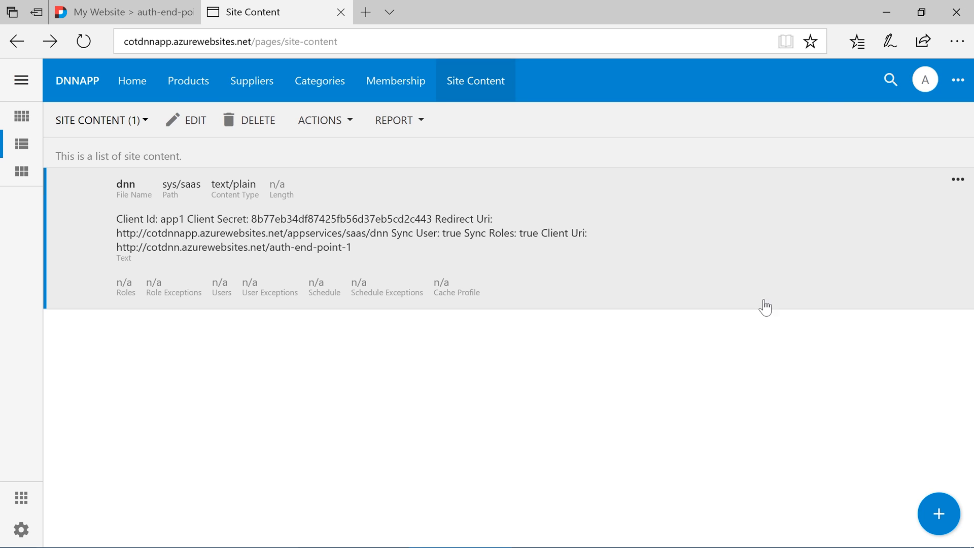
Step: Log the admin out of DNNAPP and out of the DNN site
left_click(925, 79)
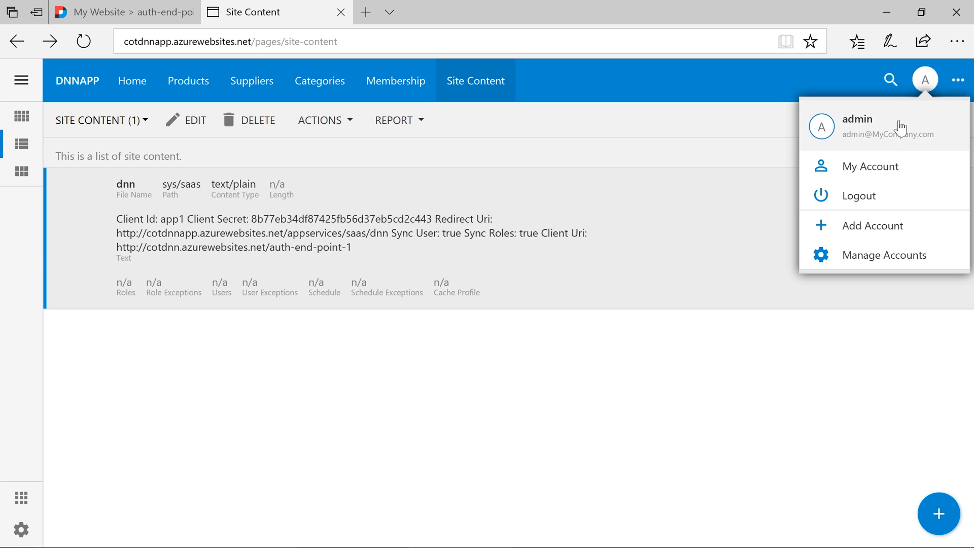
left_click(860, 194)
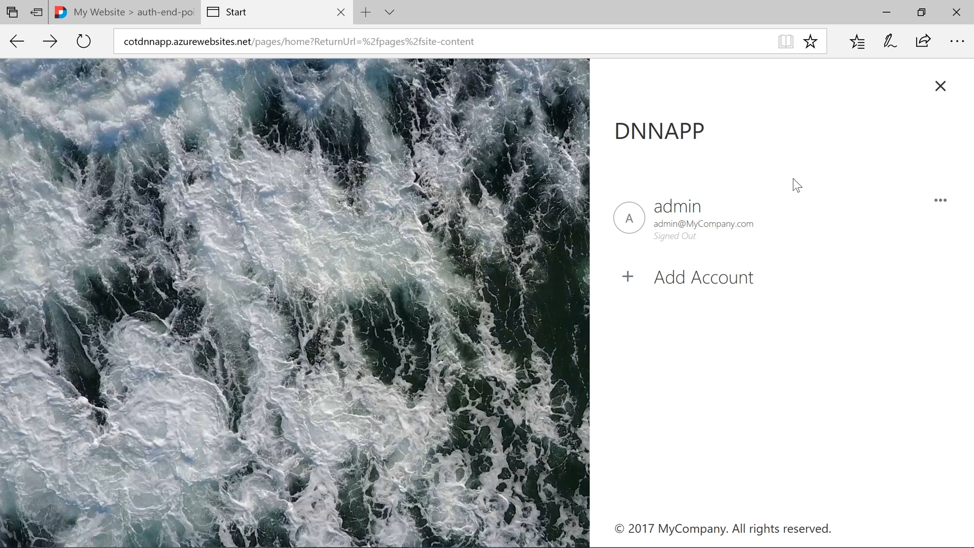
mouse_move(367, 70)
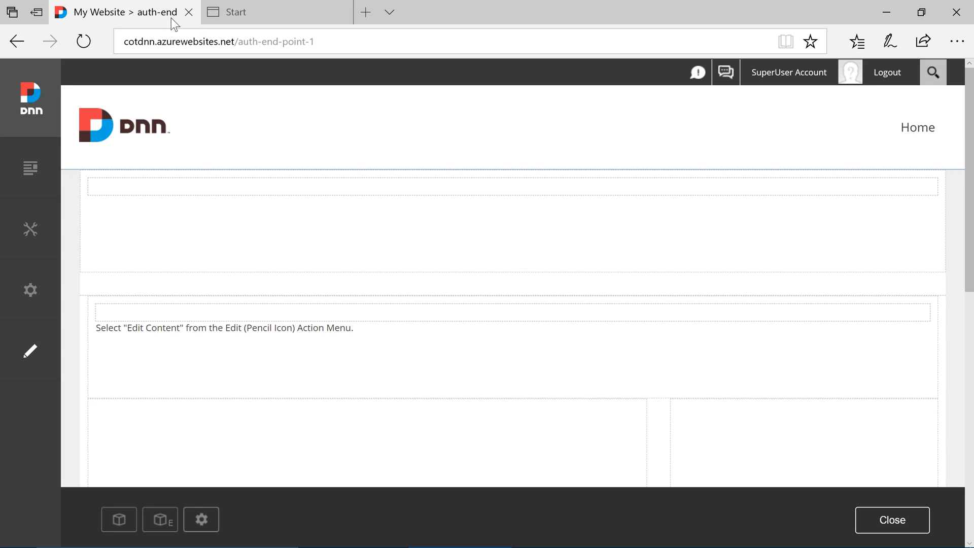
mouse_move(888, 72)
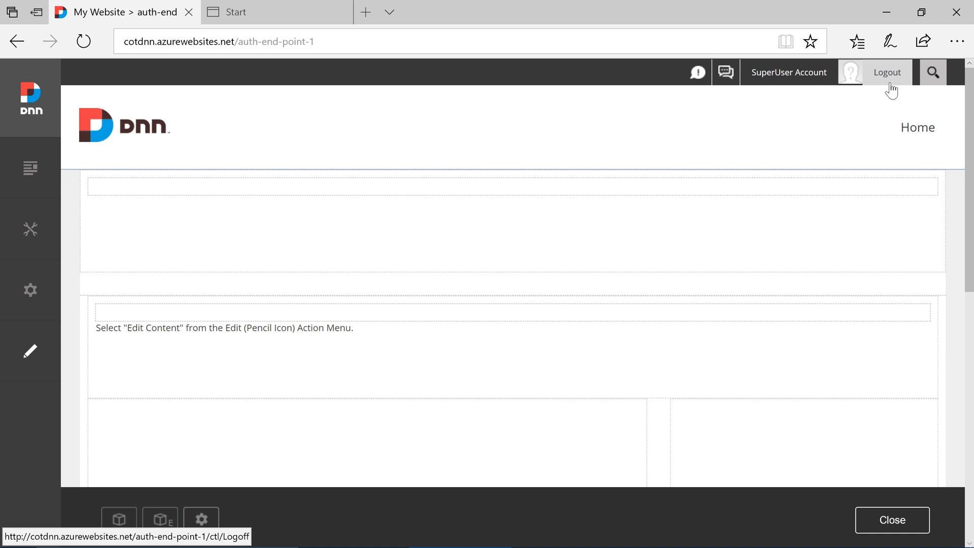
left_click(887, 72)
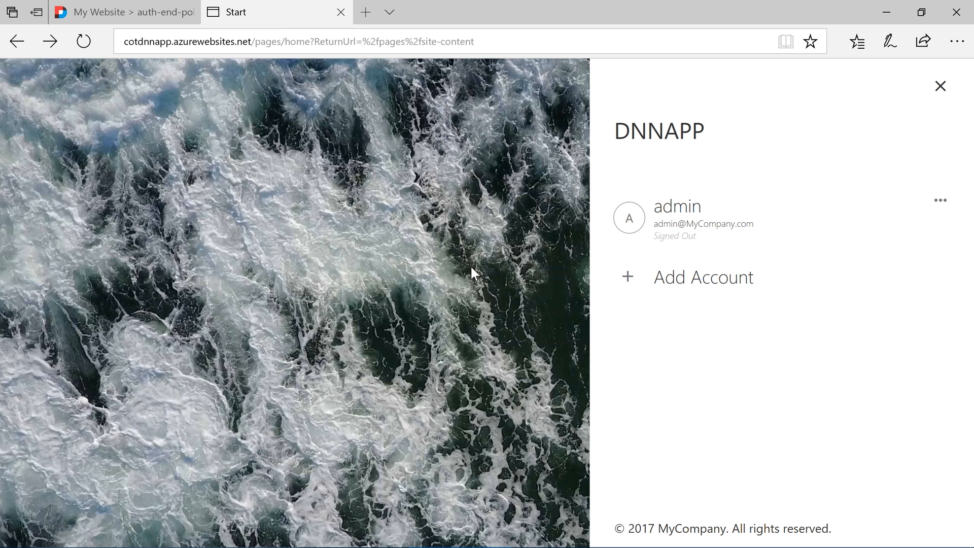
mouse_move(481, 281)
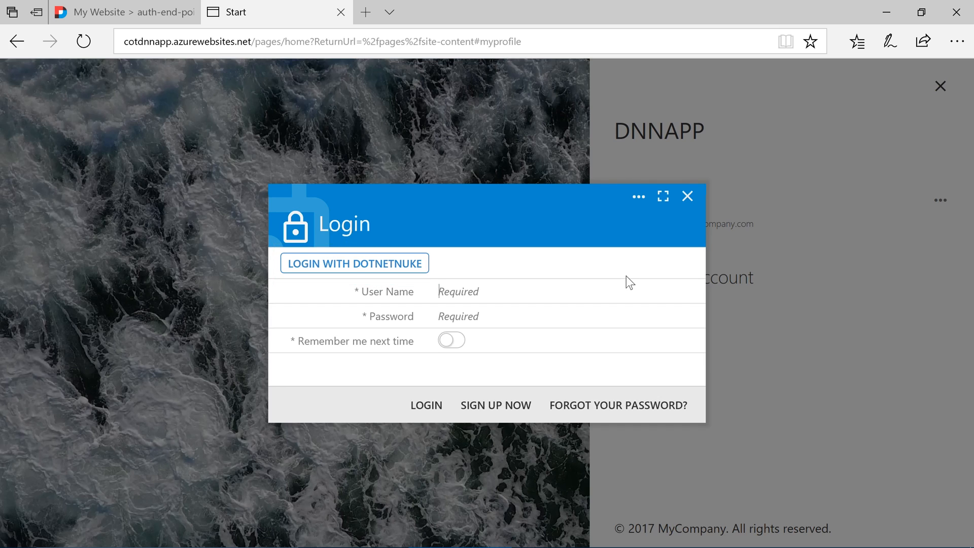
Step: Log in with DotNetNuke using the host credentials and return to DNNAPP signed in
left_click(354, 263)
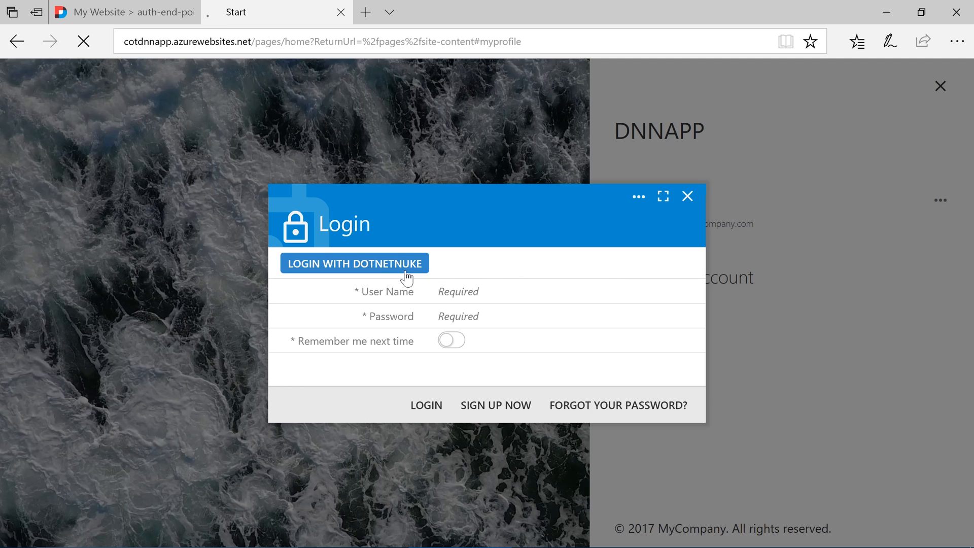
left_click(354, 263)
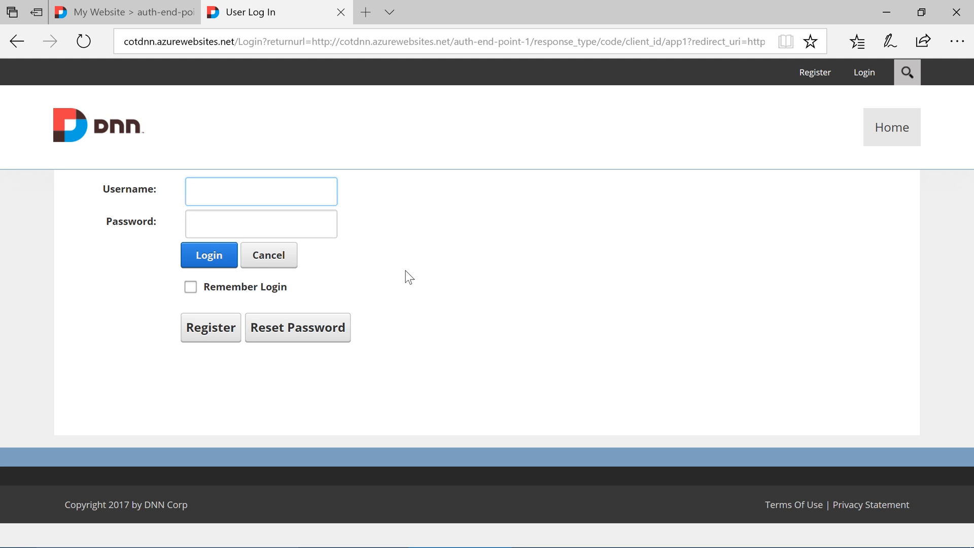
type("host")
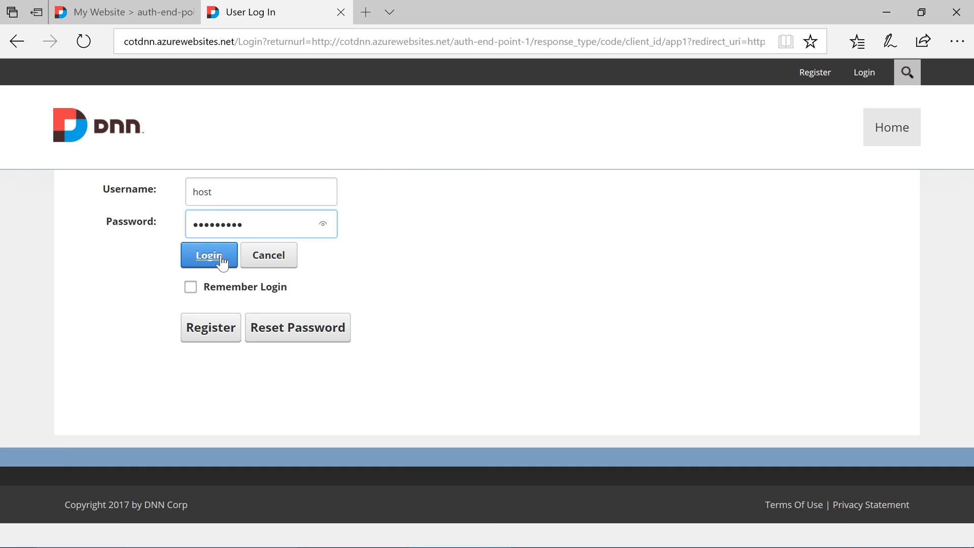
left_click(209, 254)
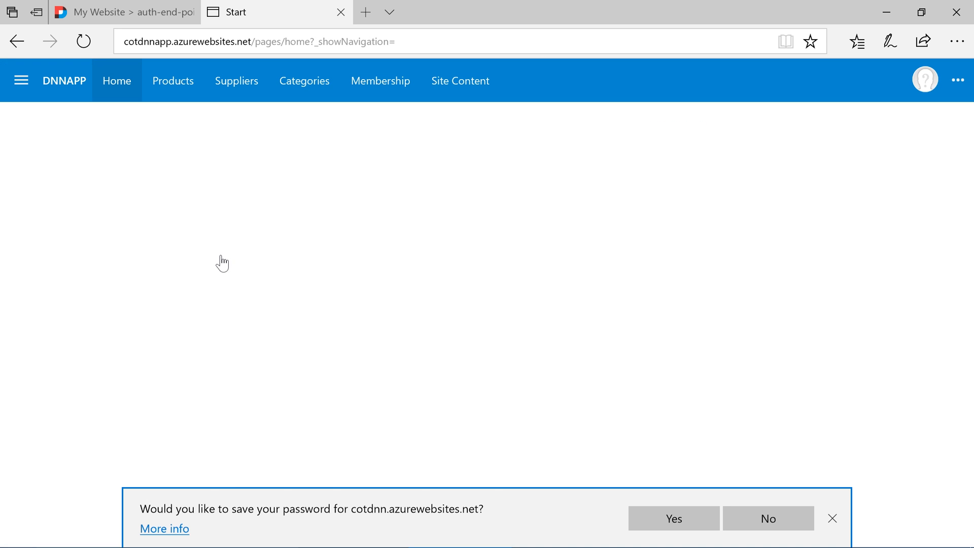